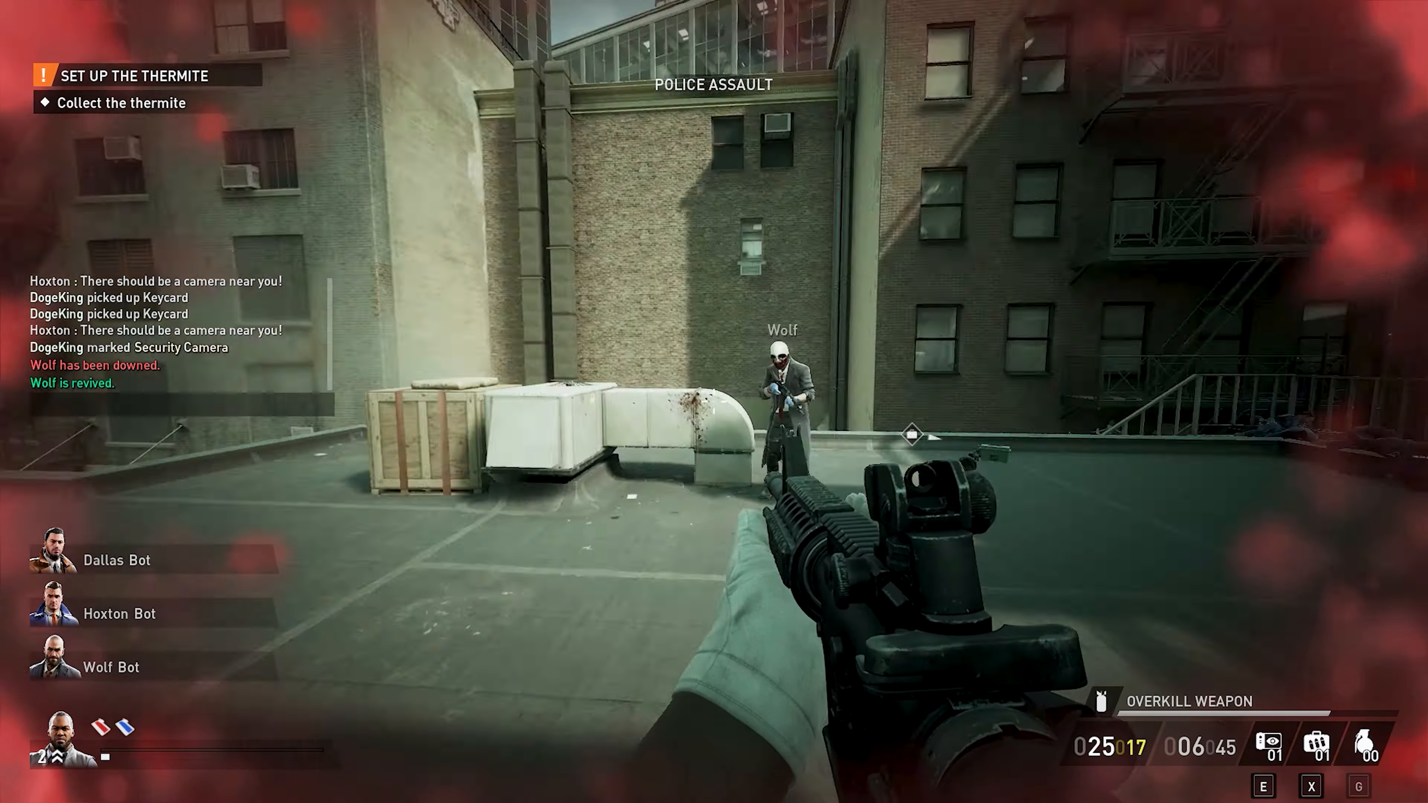
{"action": "mouse_move", "coordinate": [715, 401]}
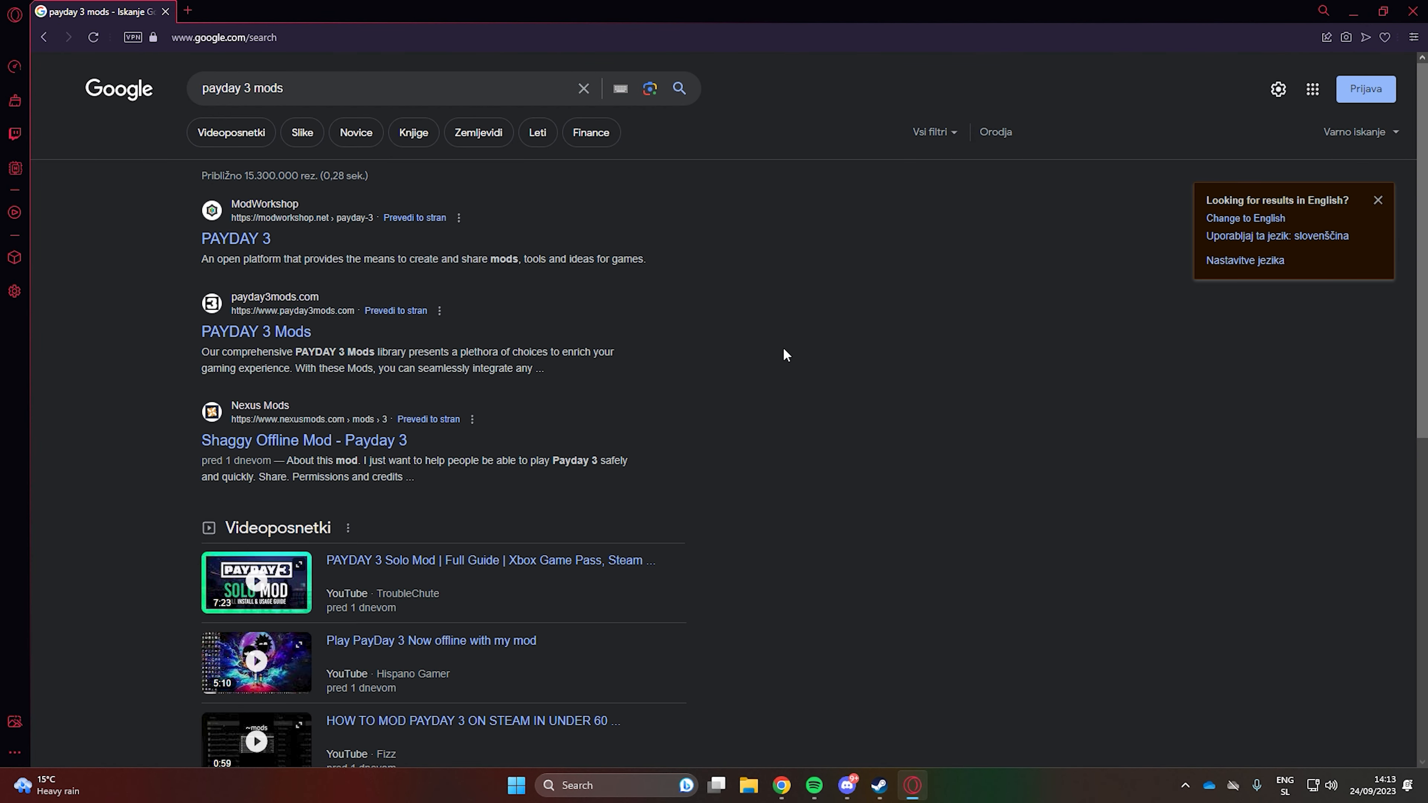
Step: Open the ModWorkshop 'PAYDAY 3' link from the Google results
{"action": "left_click", "coordinate": [235, 239]}
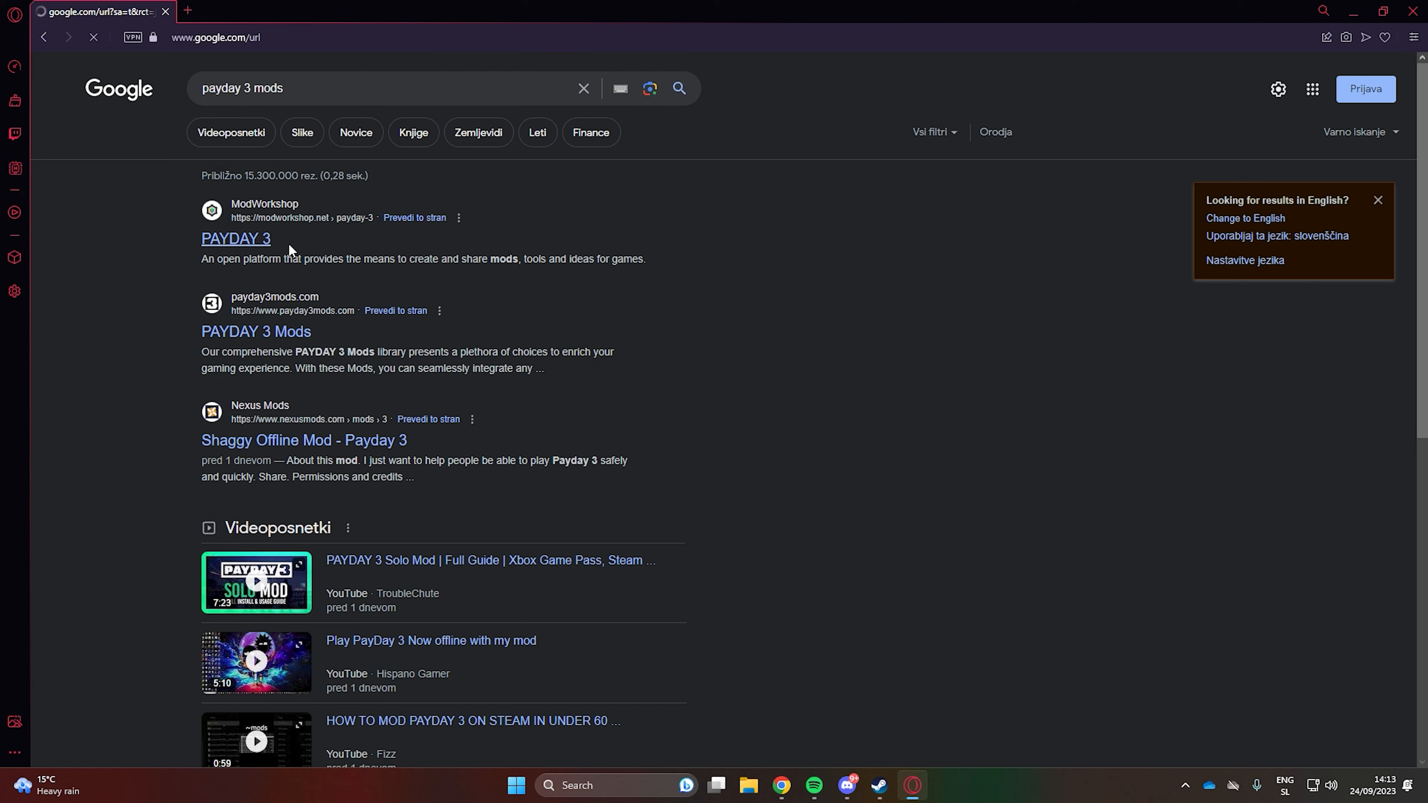
{"action": "left_click", "coordinate": [235, 238]}
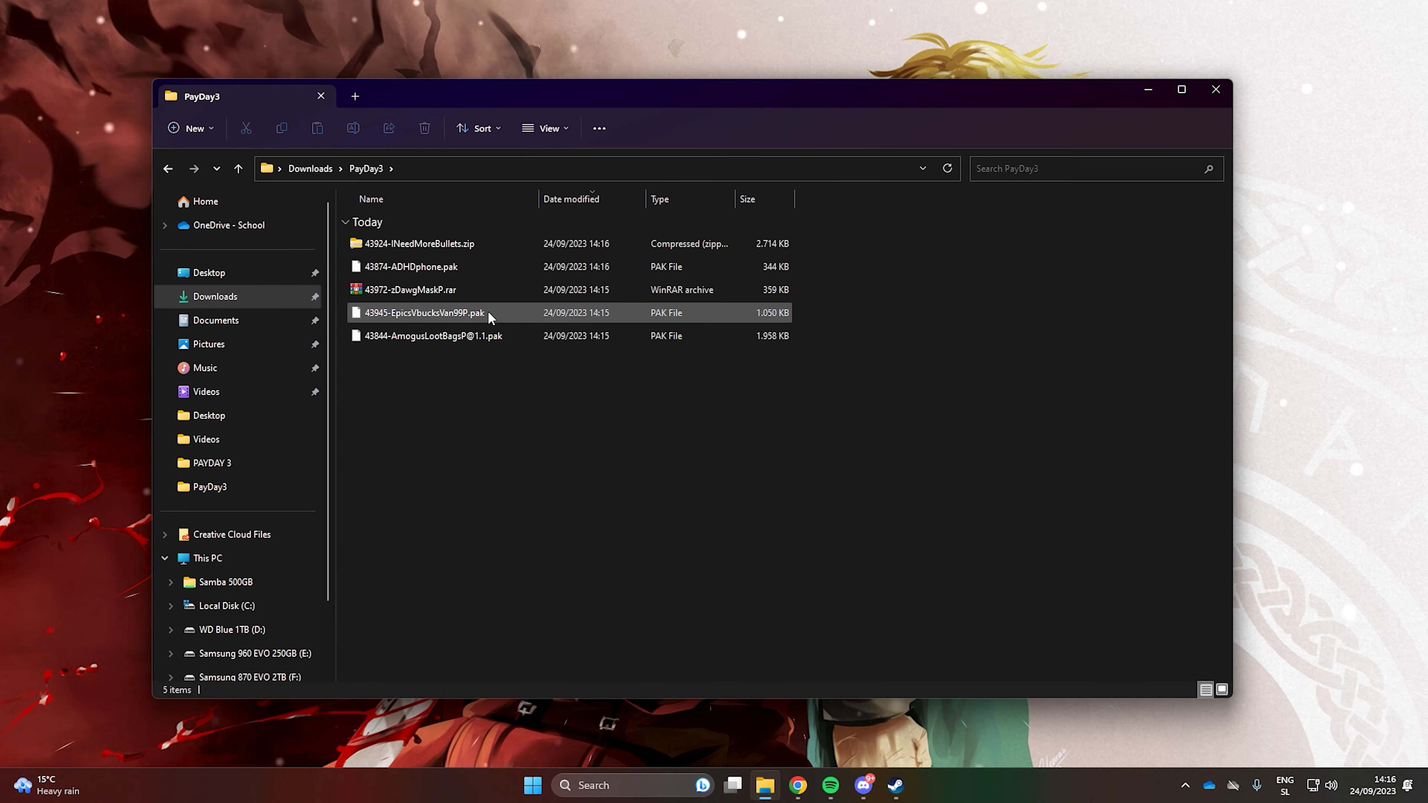
Step: Extract 43924-INeedMoreBullets.zip with WinRAR using the default extraction settings
{"action": "left_click", "coordinate": [410, 266]}
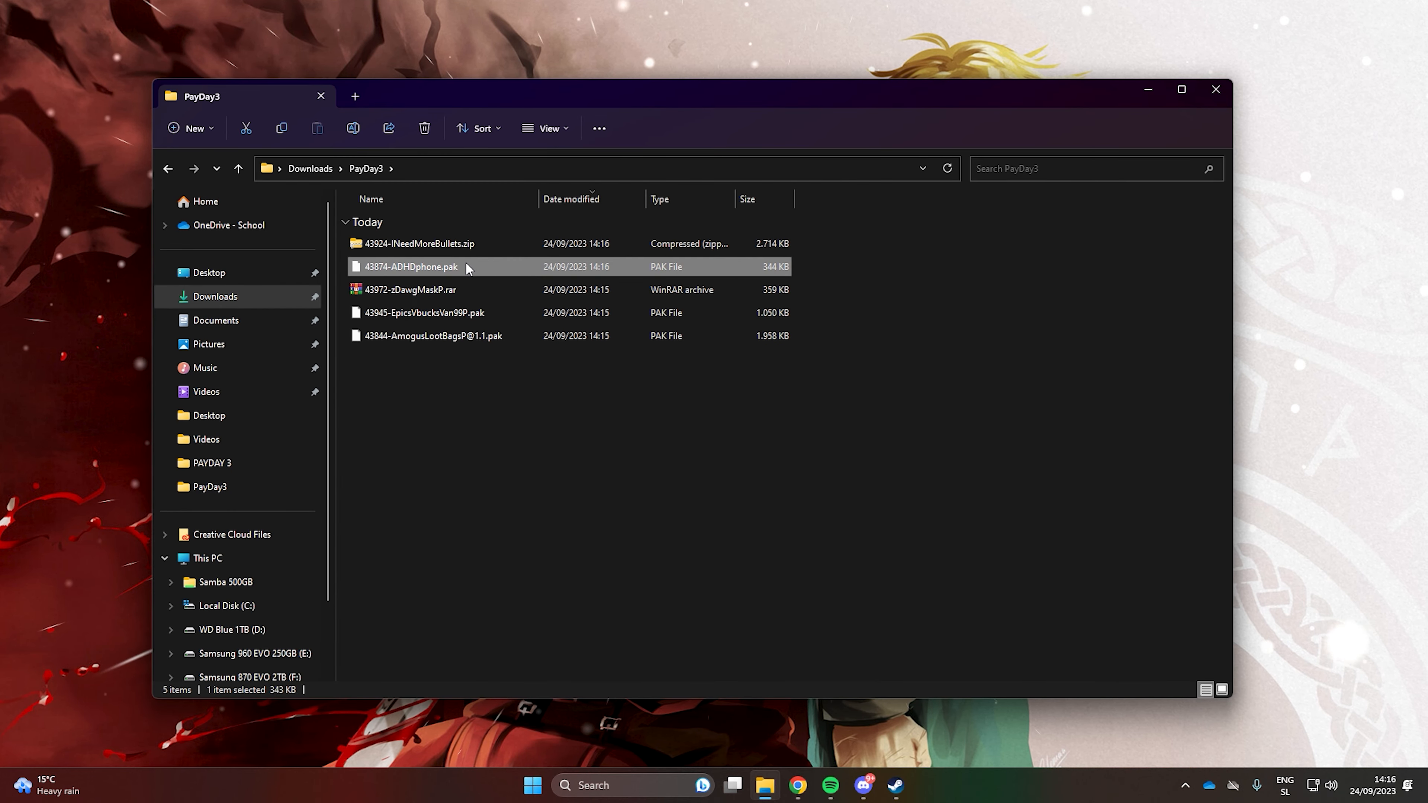
{"action": "left_click", "coordinate": [419, 243]}
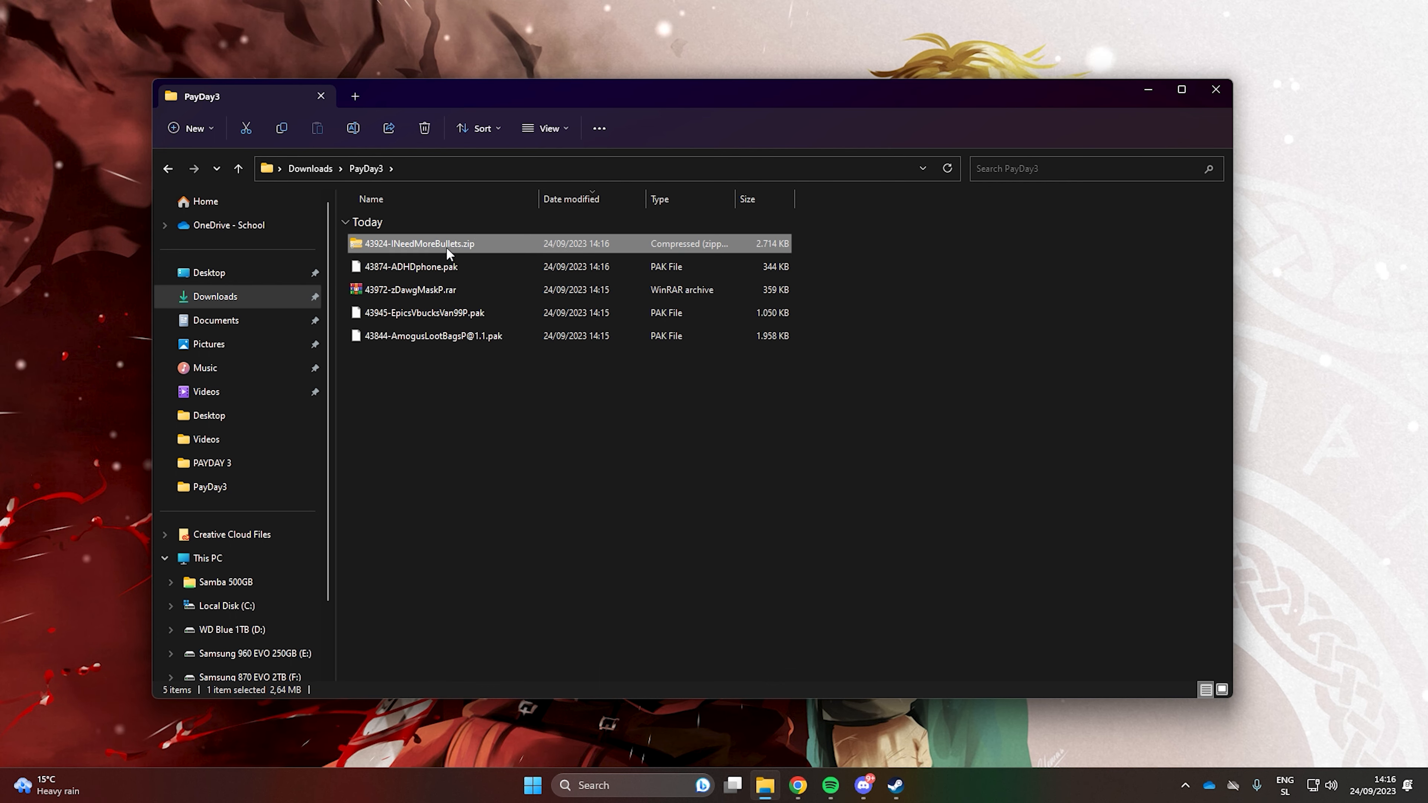
{"action": "right_click", "coordinate": [416, 244]}
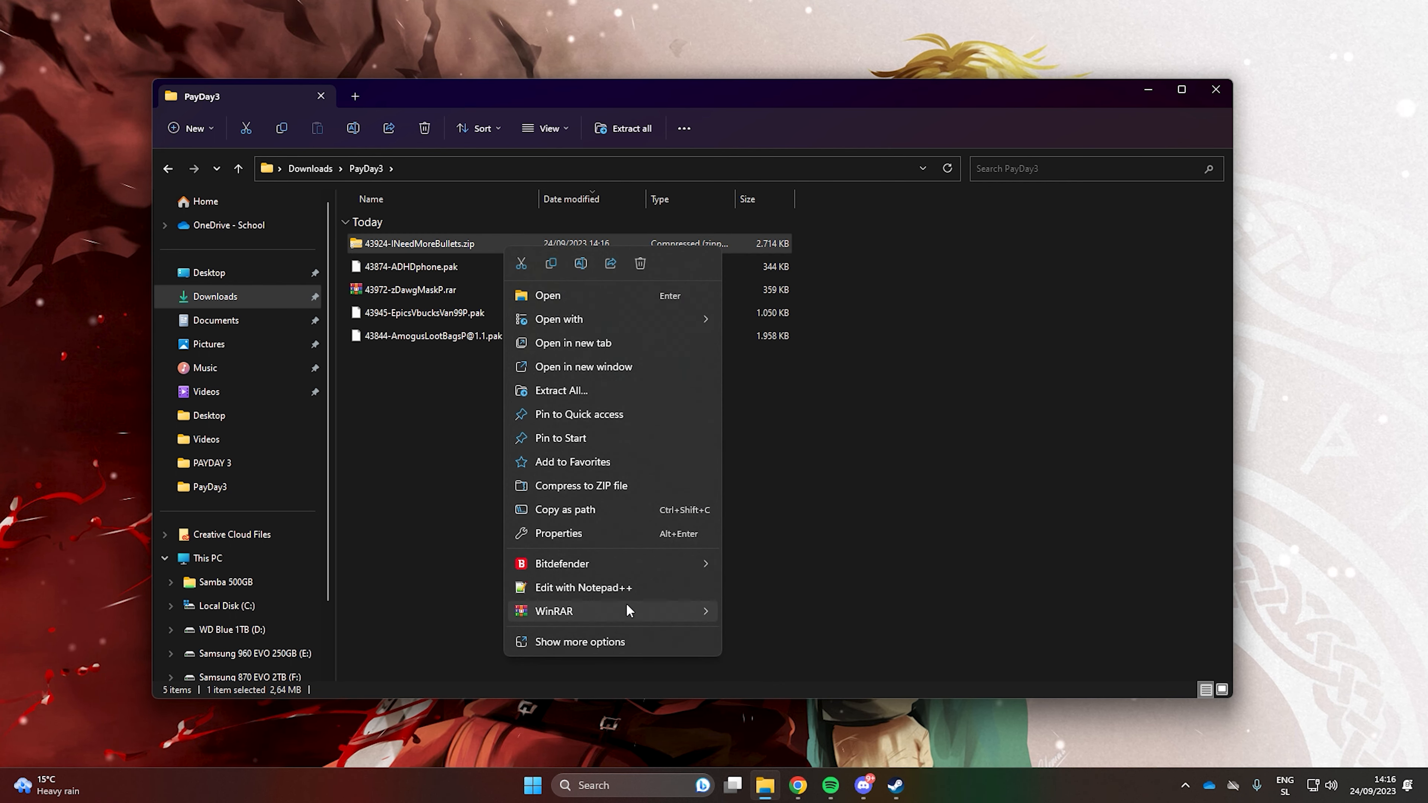
{"action": "left_click", "coordinate": [552, 611]}
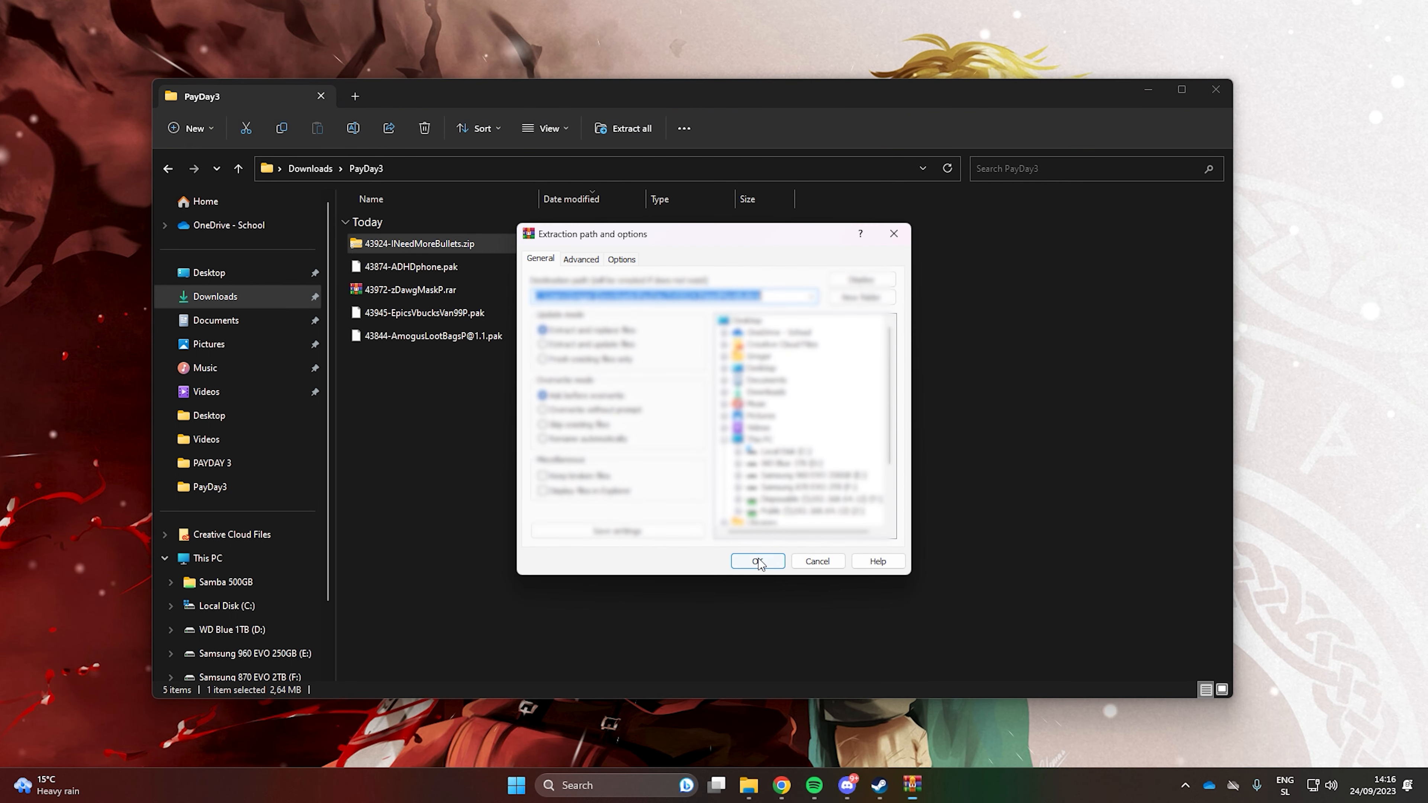
{"action": "left_click", "coordinate": [752, 561]}
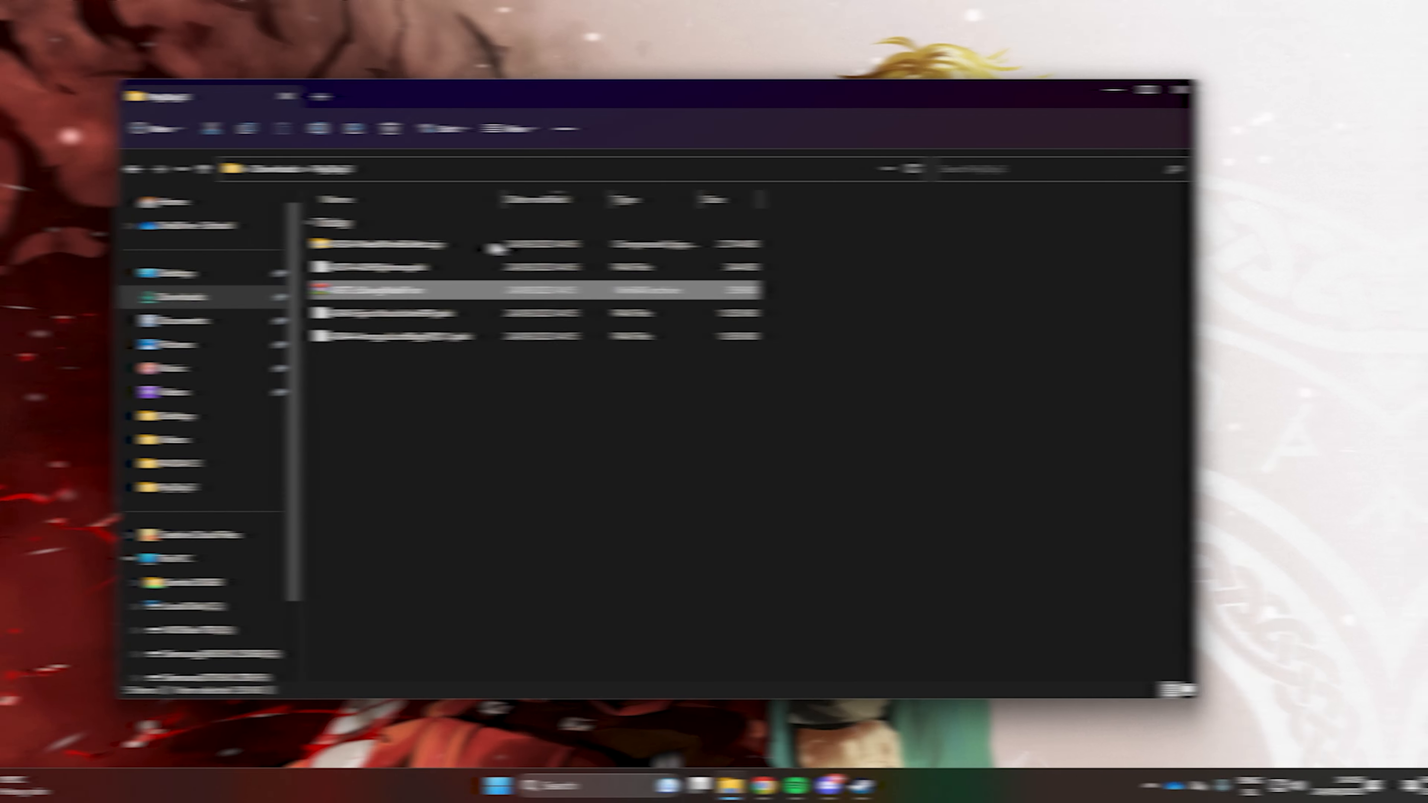
Step: Set PAYDAY 3's Steam launch options to -fileopenlog via its Properties
{"action": "left_click", "coordinate": [893, 786]}
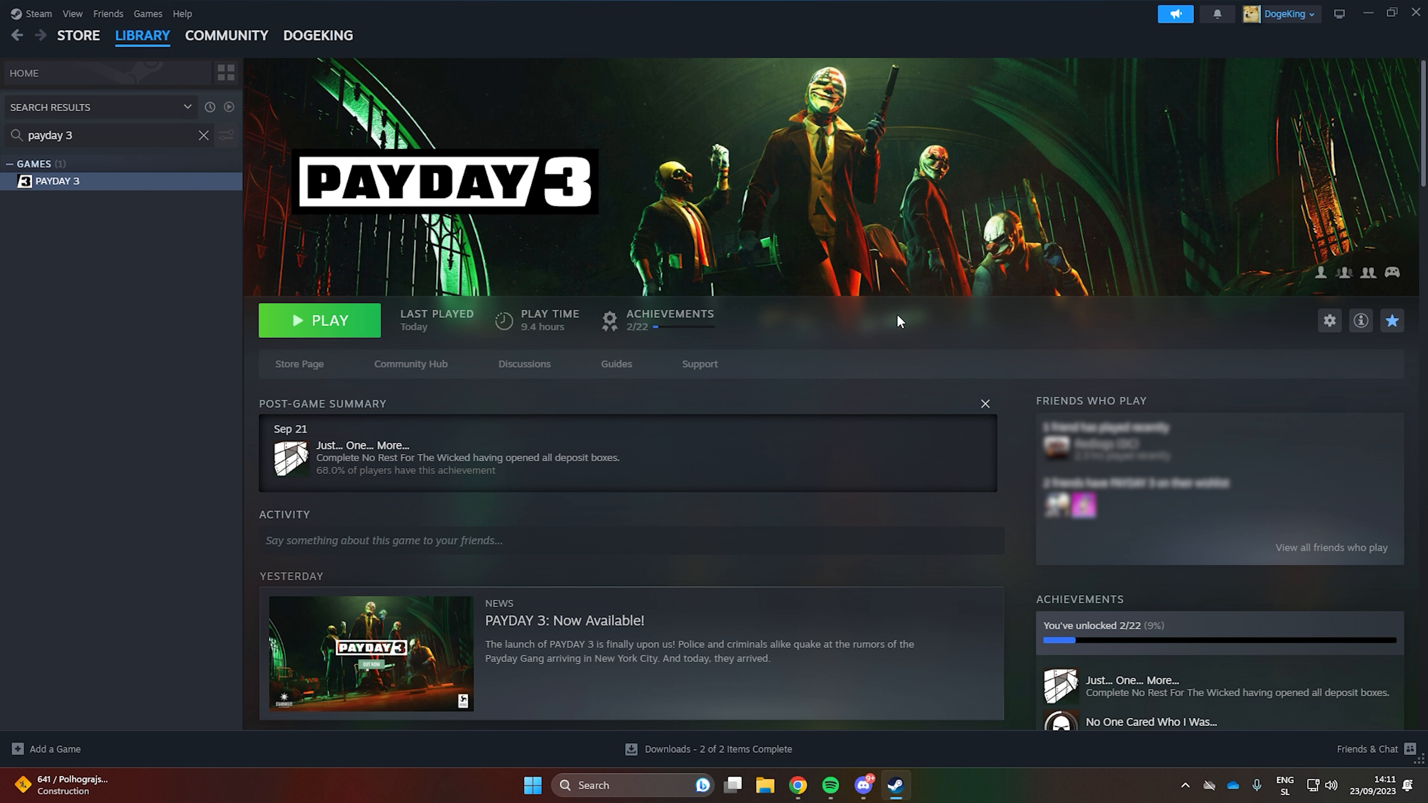
{"action": "right_click", "coordinate": [60, 182]}
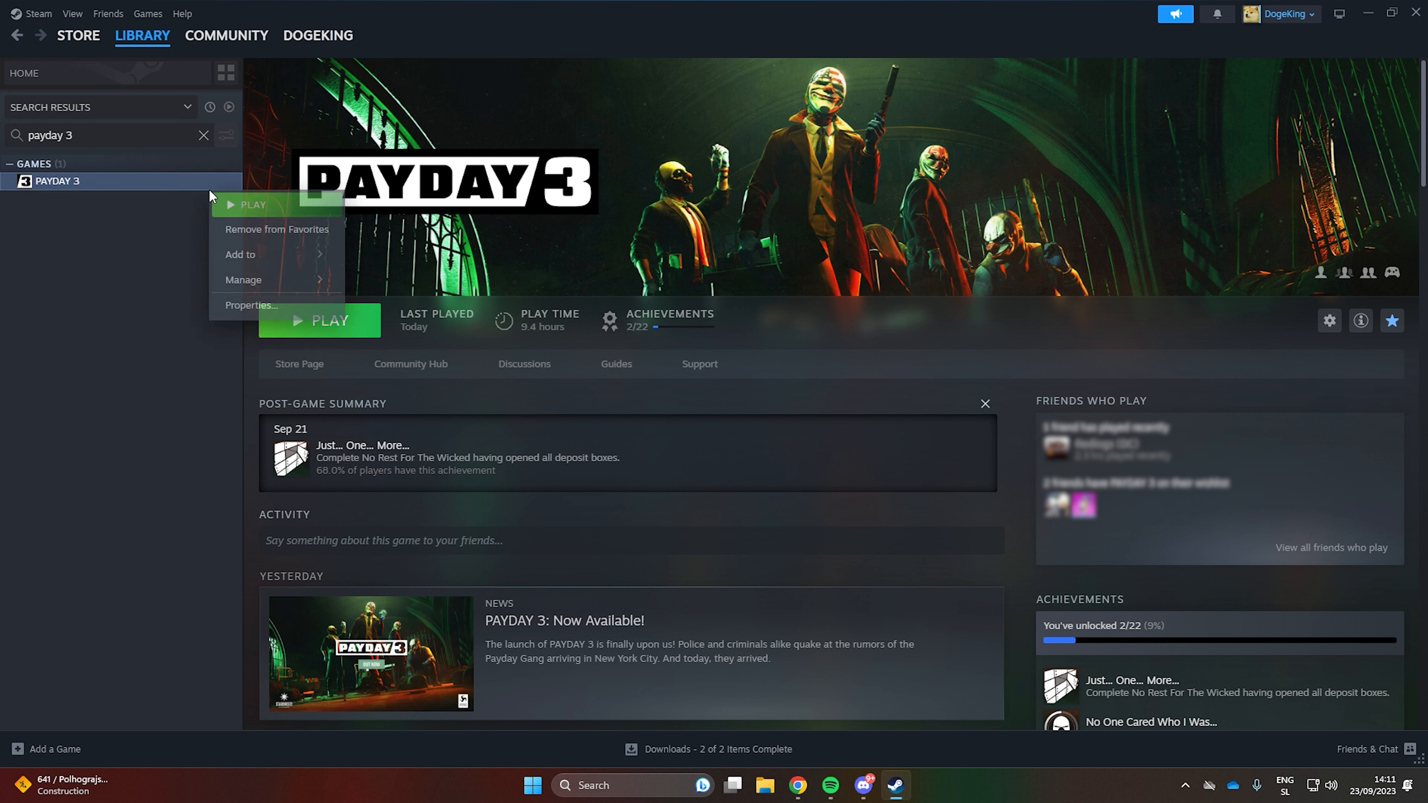
{"action": "left_click", "coordinate": [251, 305]}
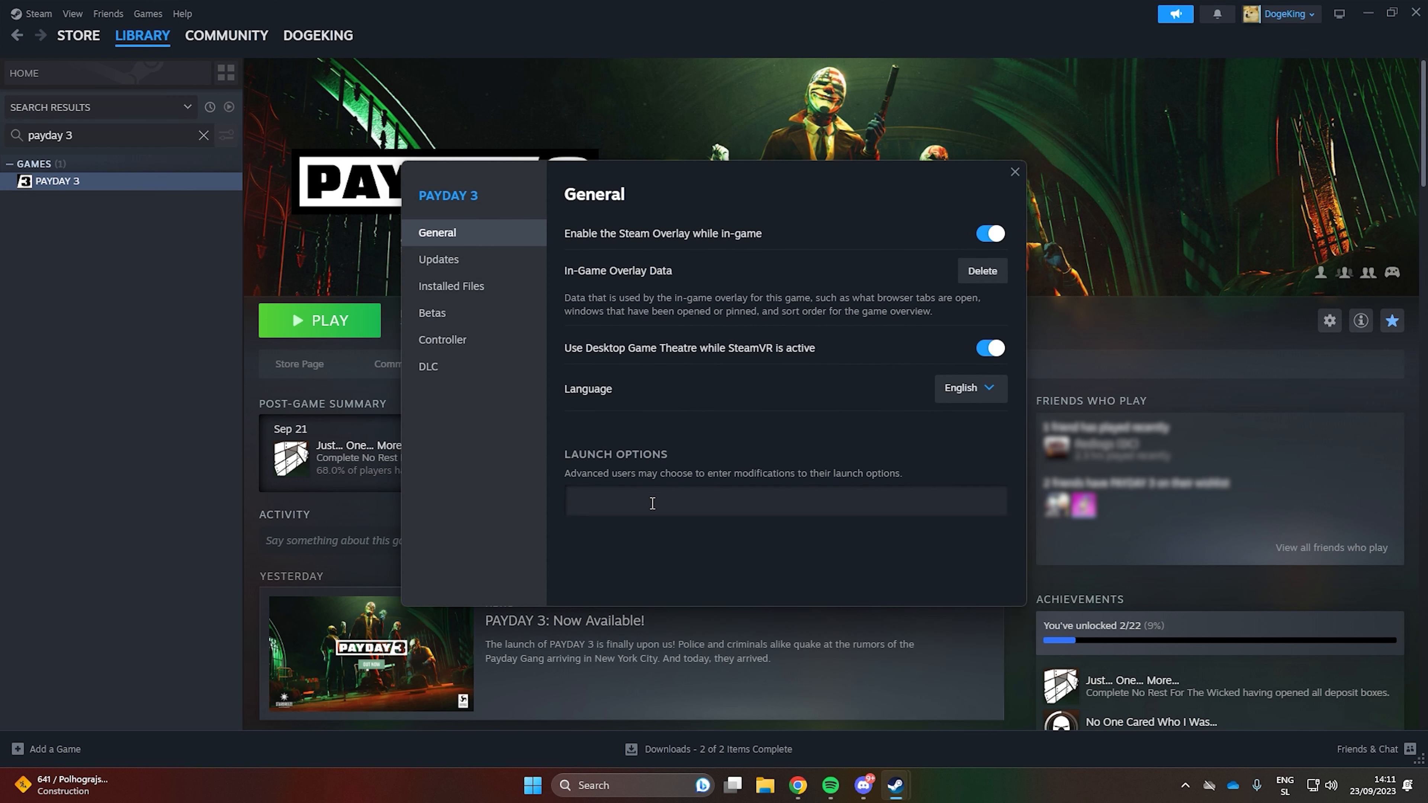
{"action": "type", "text": "-fileopen"}
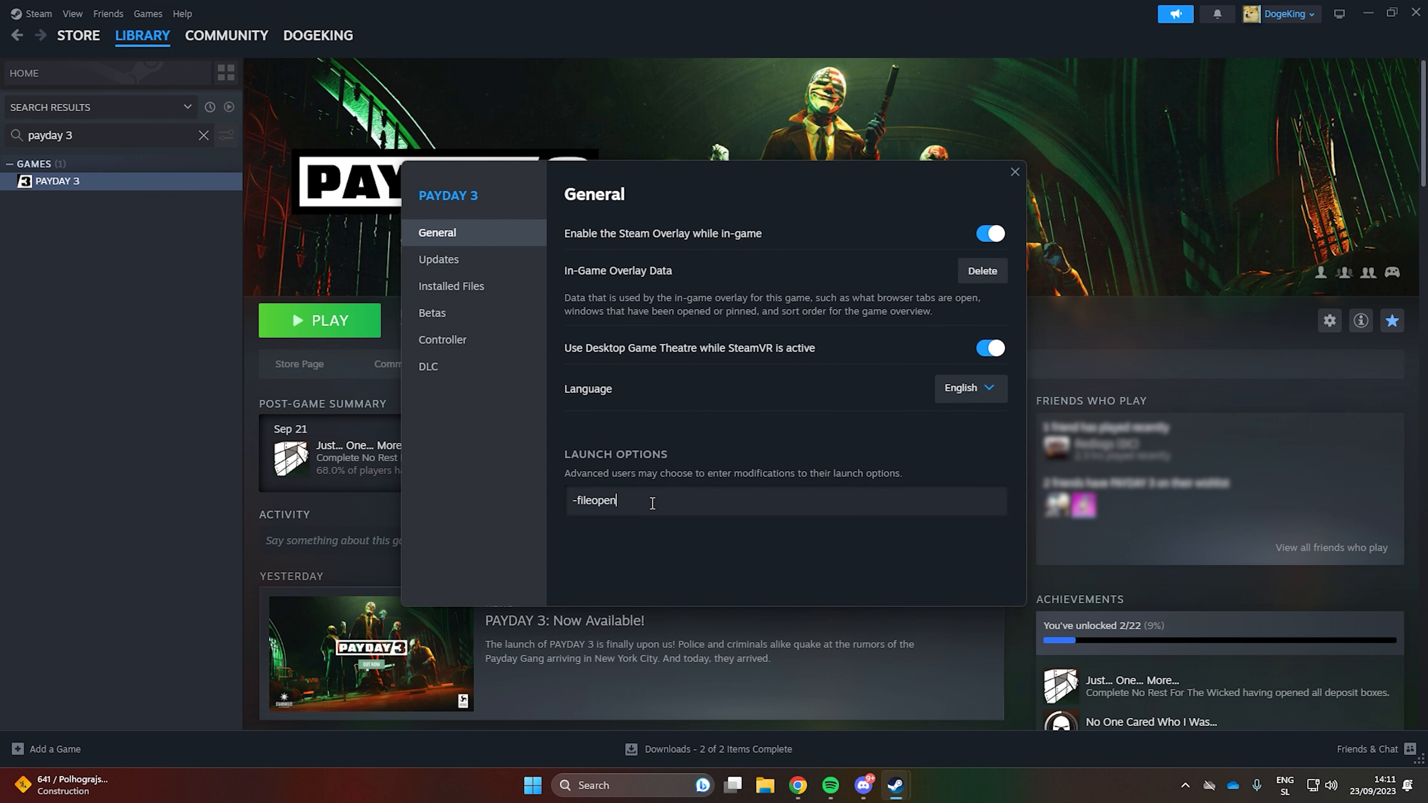
{"action": "type", "text": "log"}
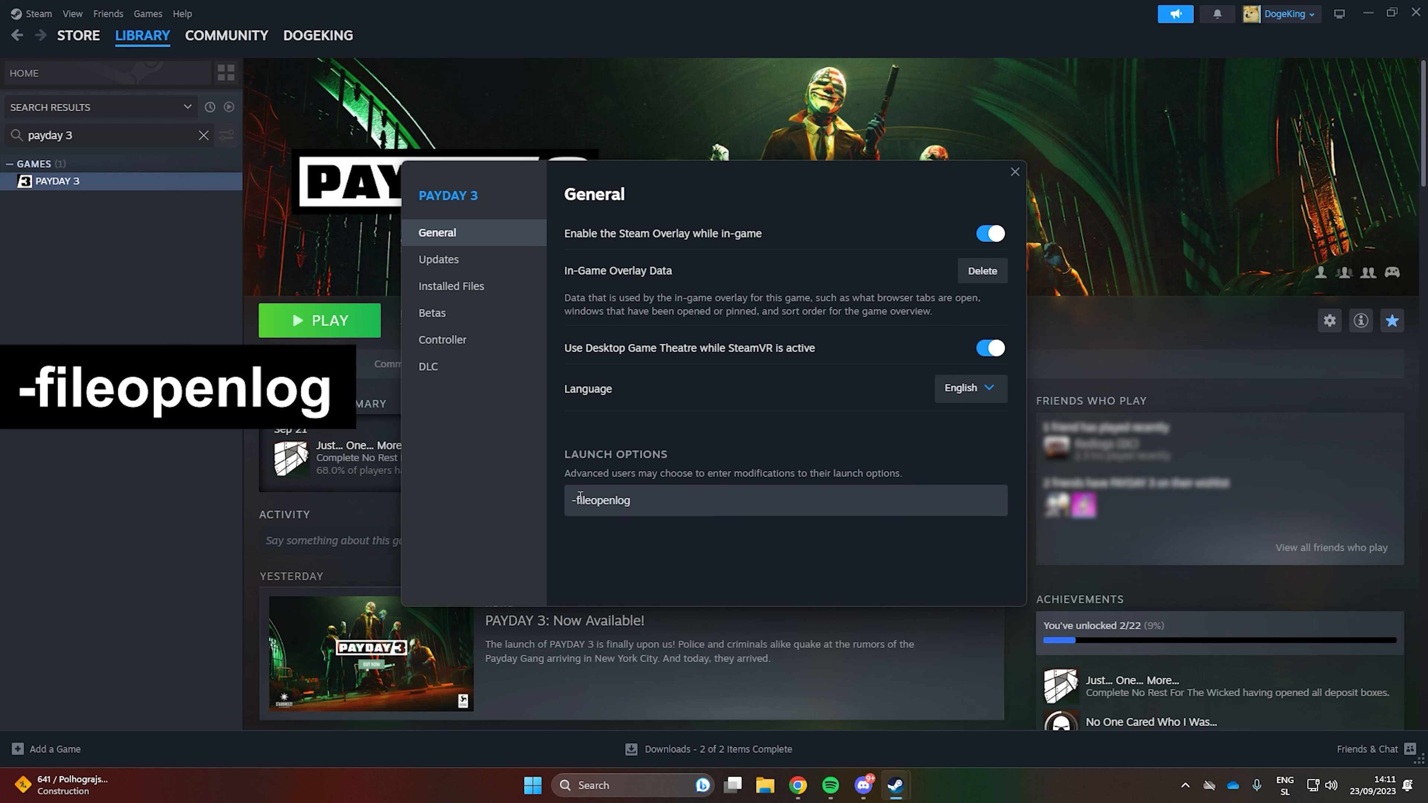
Step: Browse PAYDAY 3's installed files from the Installed Files settings
{"action": "left_click", "coordinate": [451, 286]}
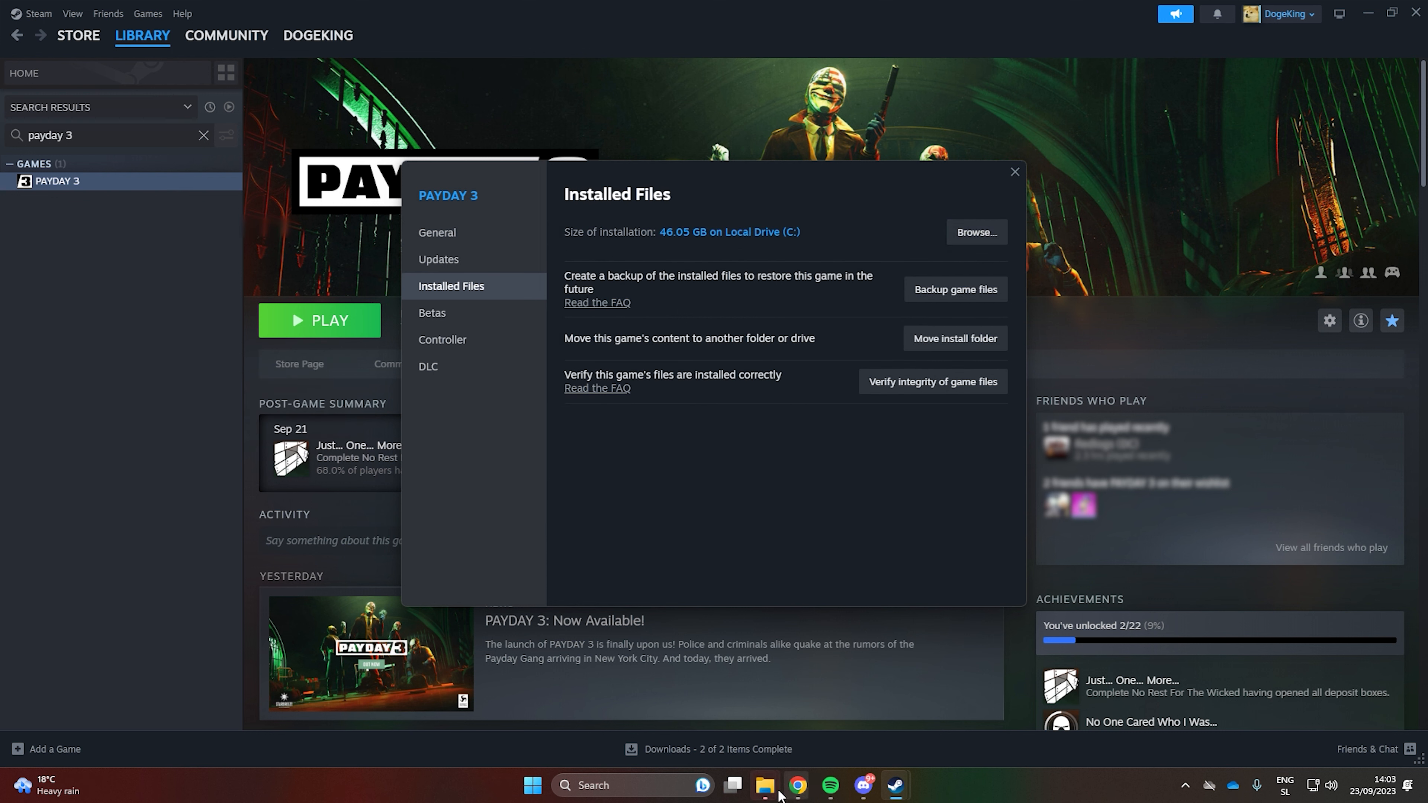
{"action": "left_click", "coordinate": [974, 232]}
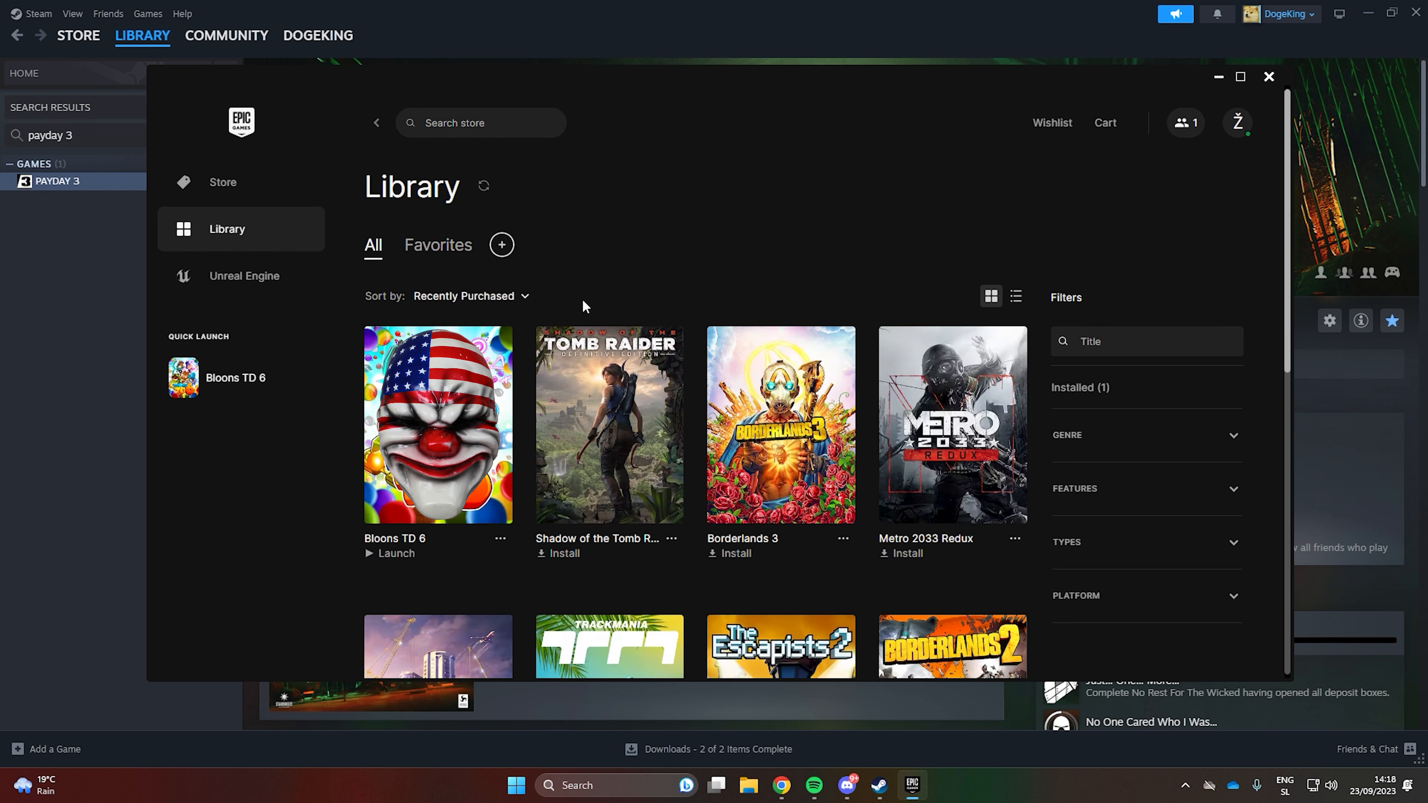
Step: Enable Bloons TD 6 launch options under Manage and enter -fileopenlg as the argument
{"action": "left_click", "coordinate": [499, 539]}
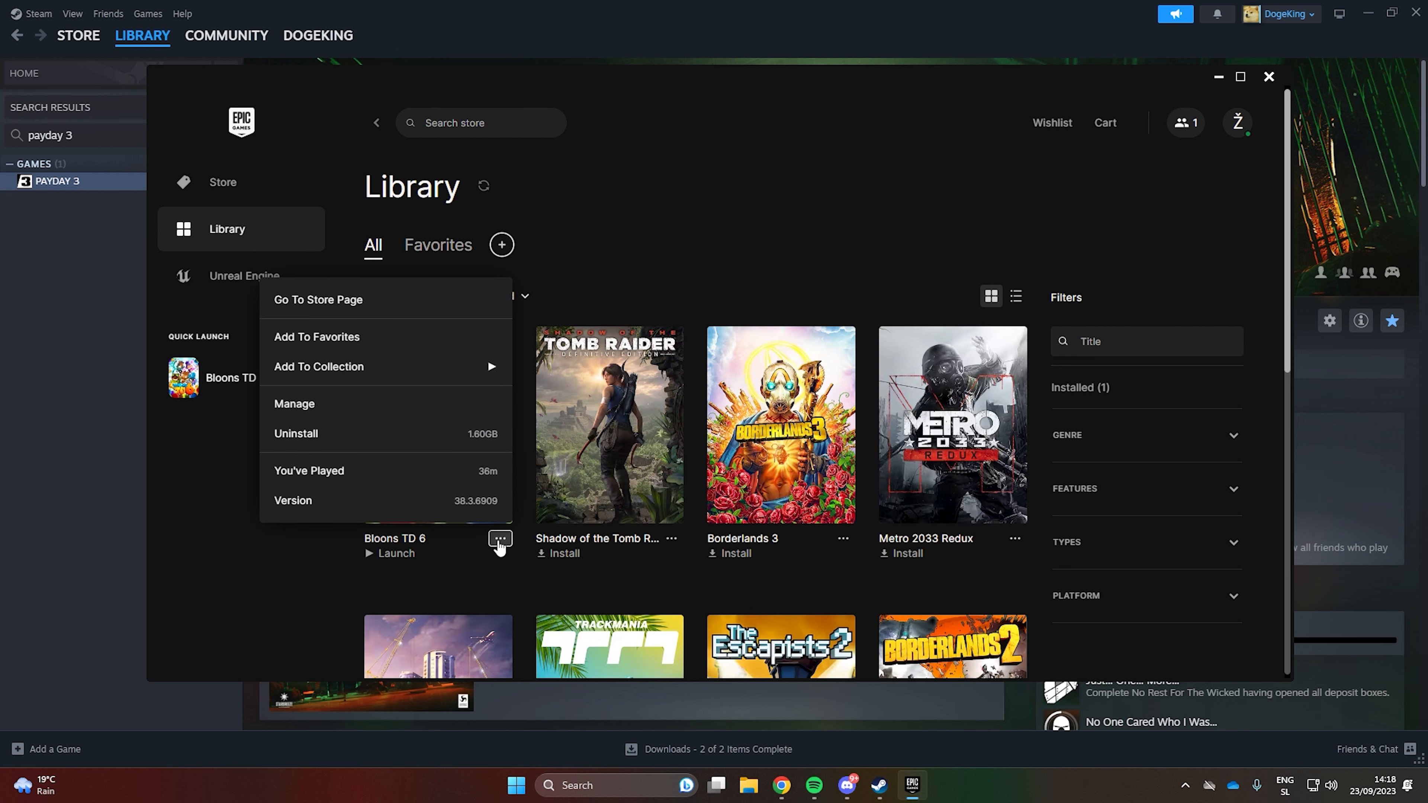
{"action": "left_click", "coordinate": [294, 404]}
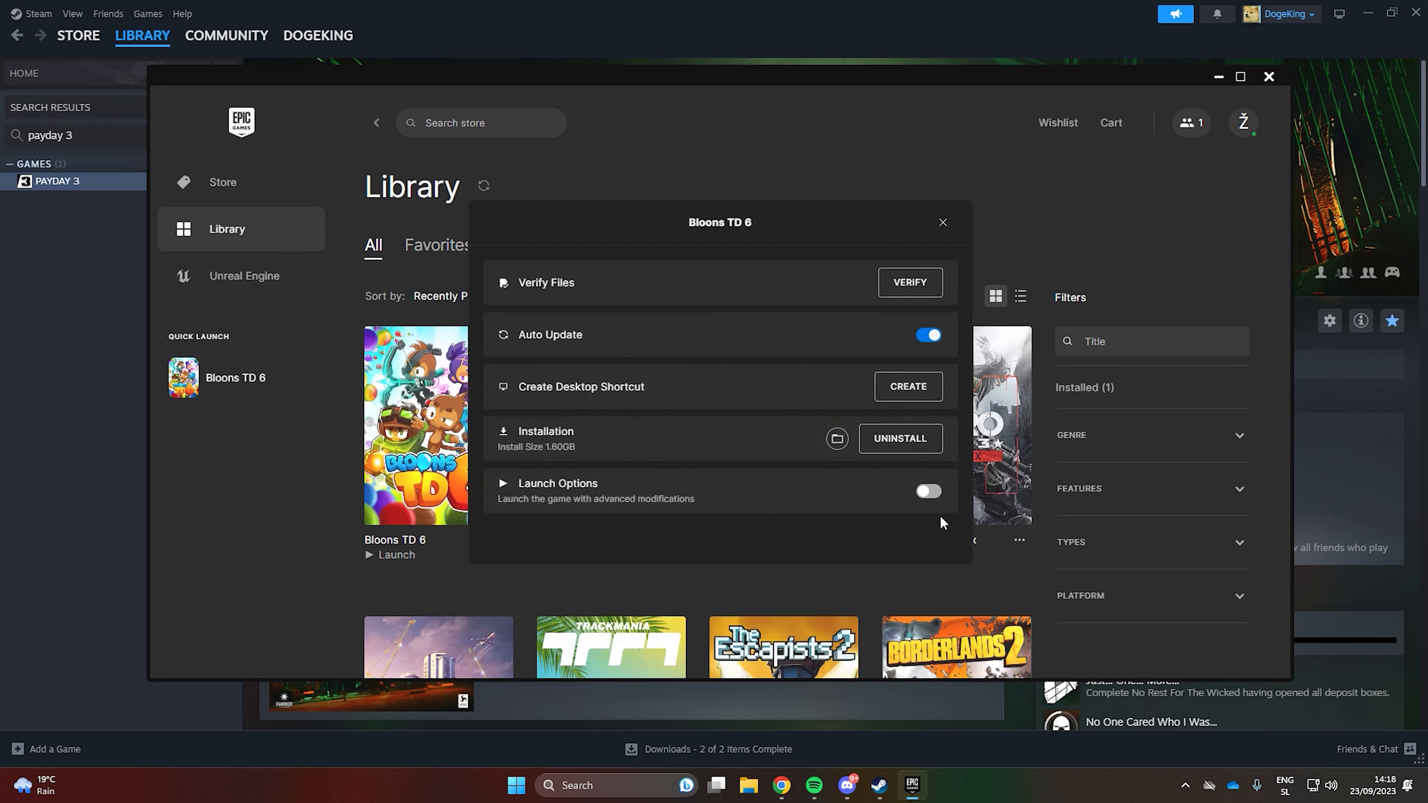
{"action": "left_click", "coordinate": [926, 491]}
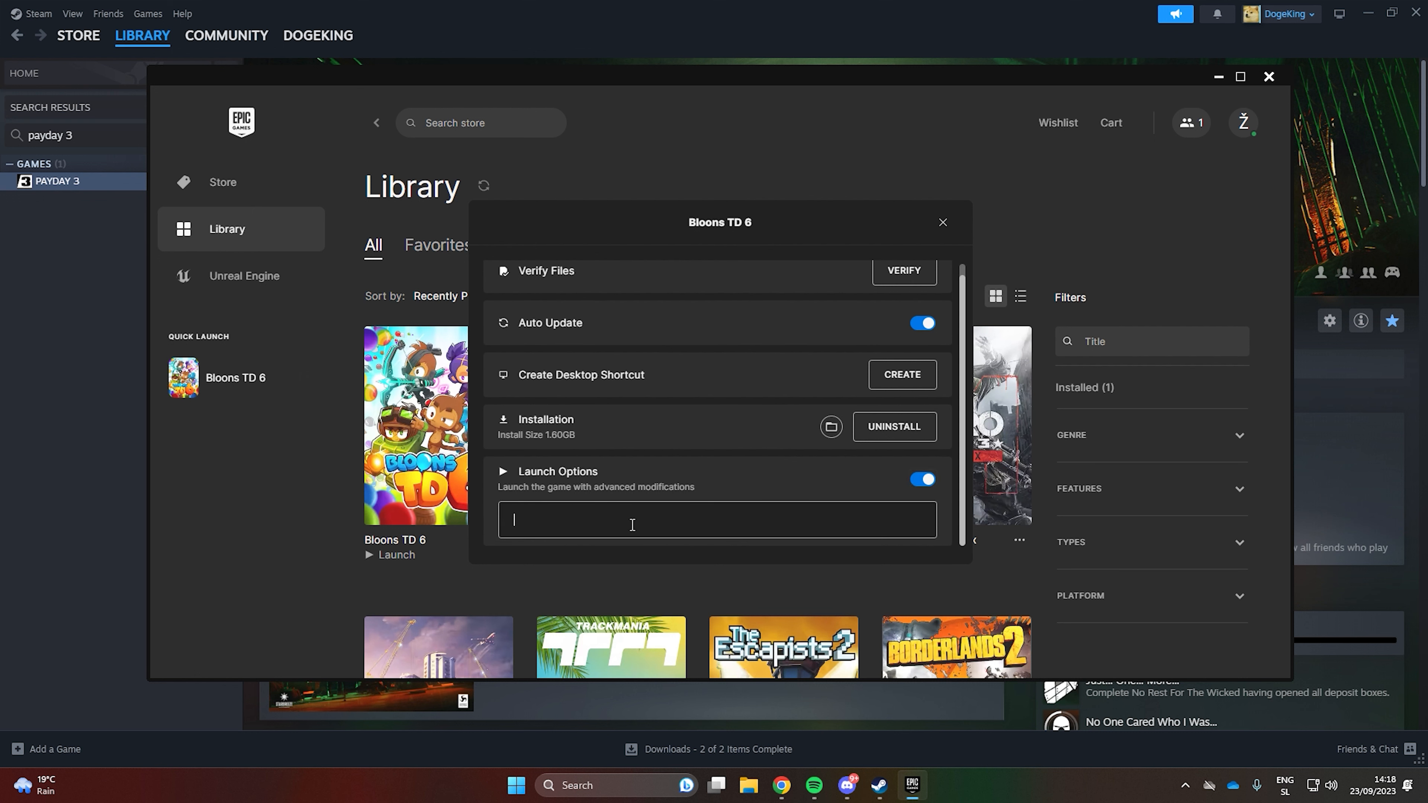
{"action": "type", "text": "-fileopenlg"}
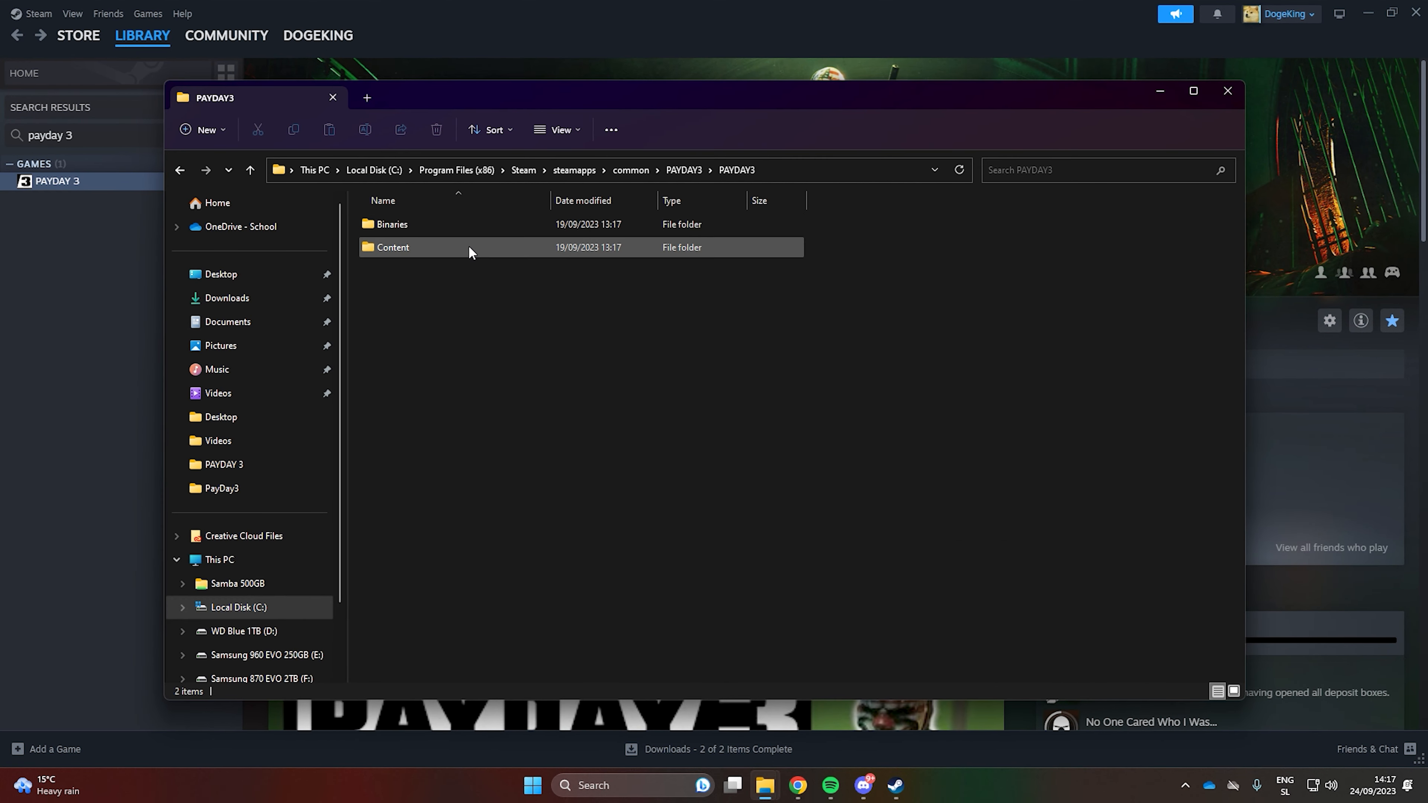
Step: Create a ~mods folder inside Content\Paks and enter it
{"action": "double_click", "coordinate": [392, 247]}
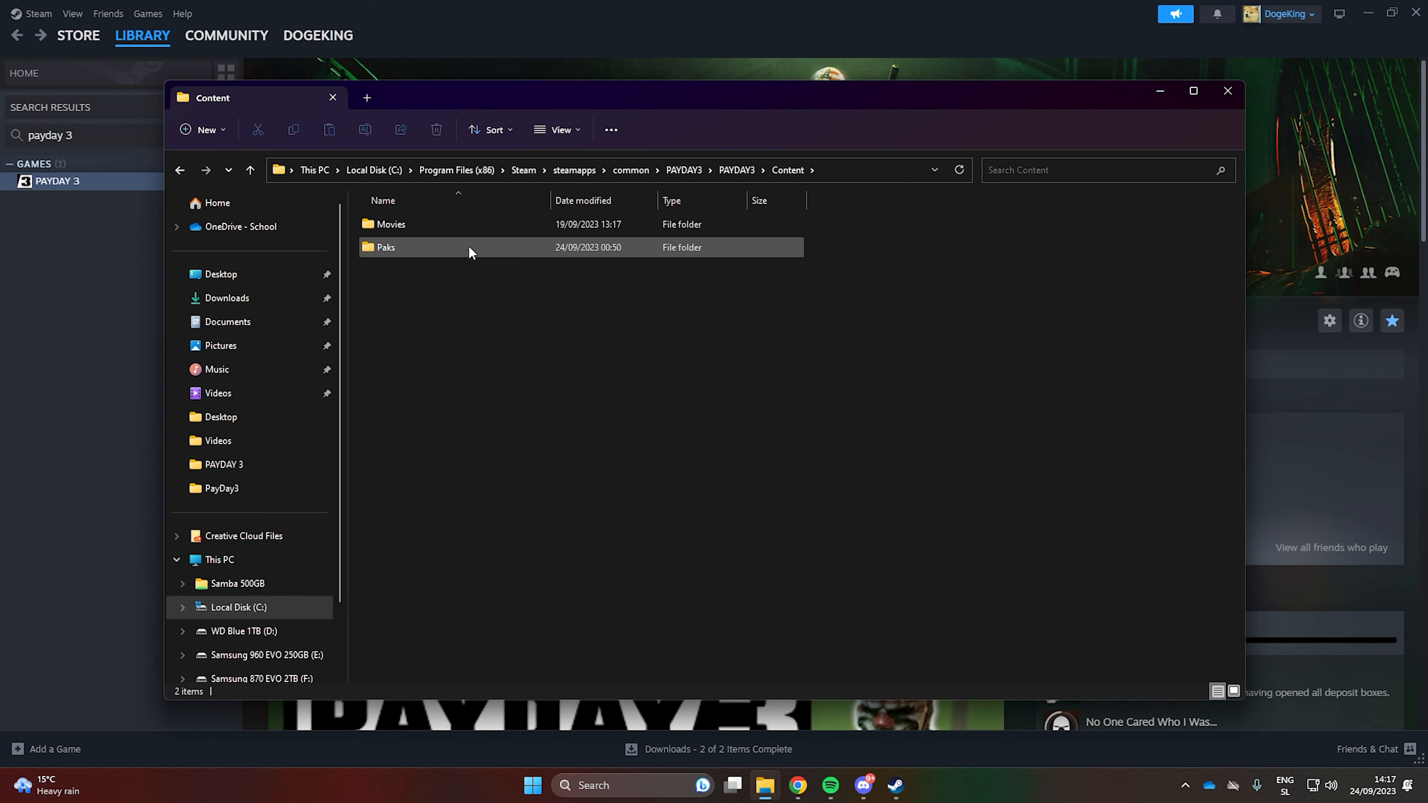
{"action": "double_click", "coordinate": [386, 247]}
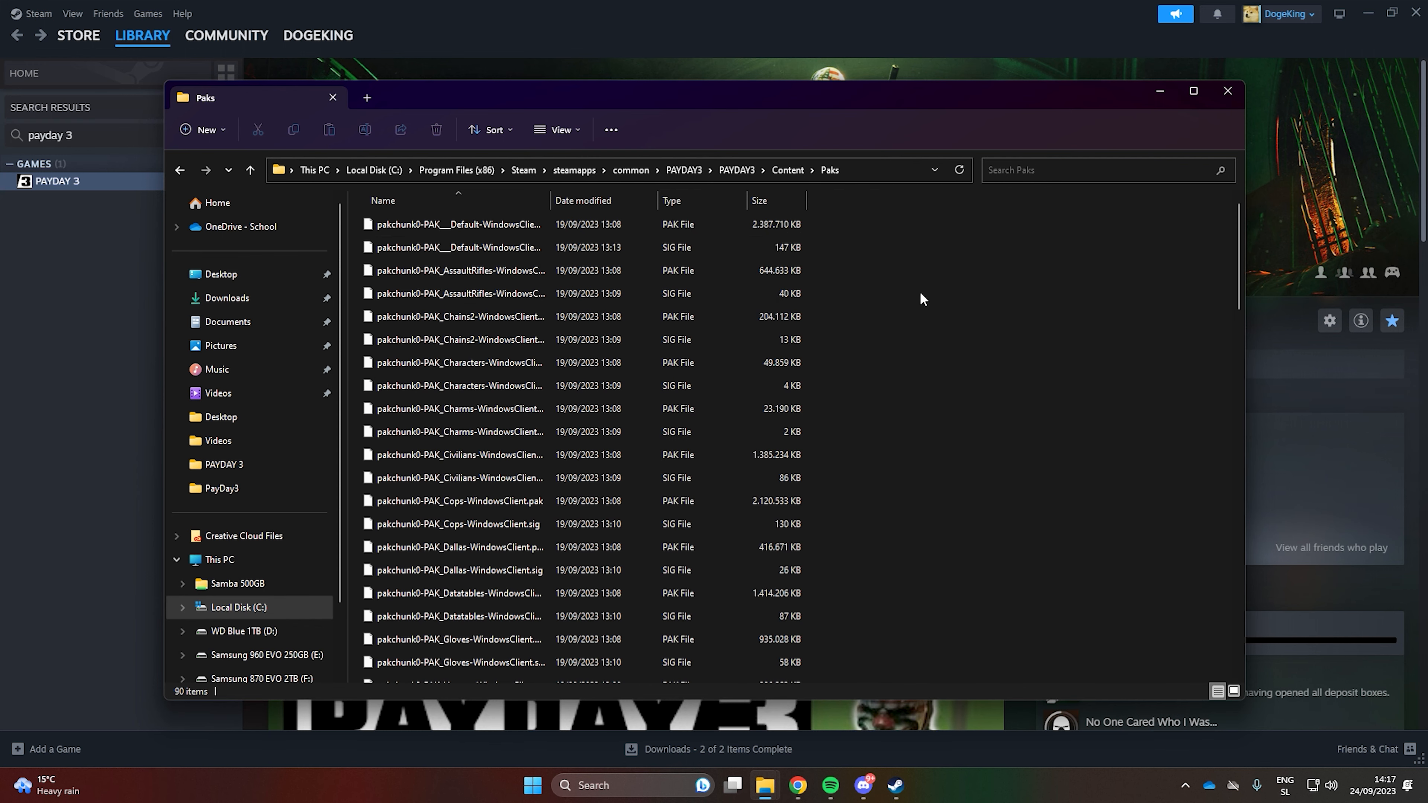
{"action": "right_click", "coordinate": [921, 299]}
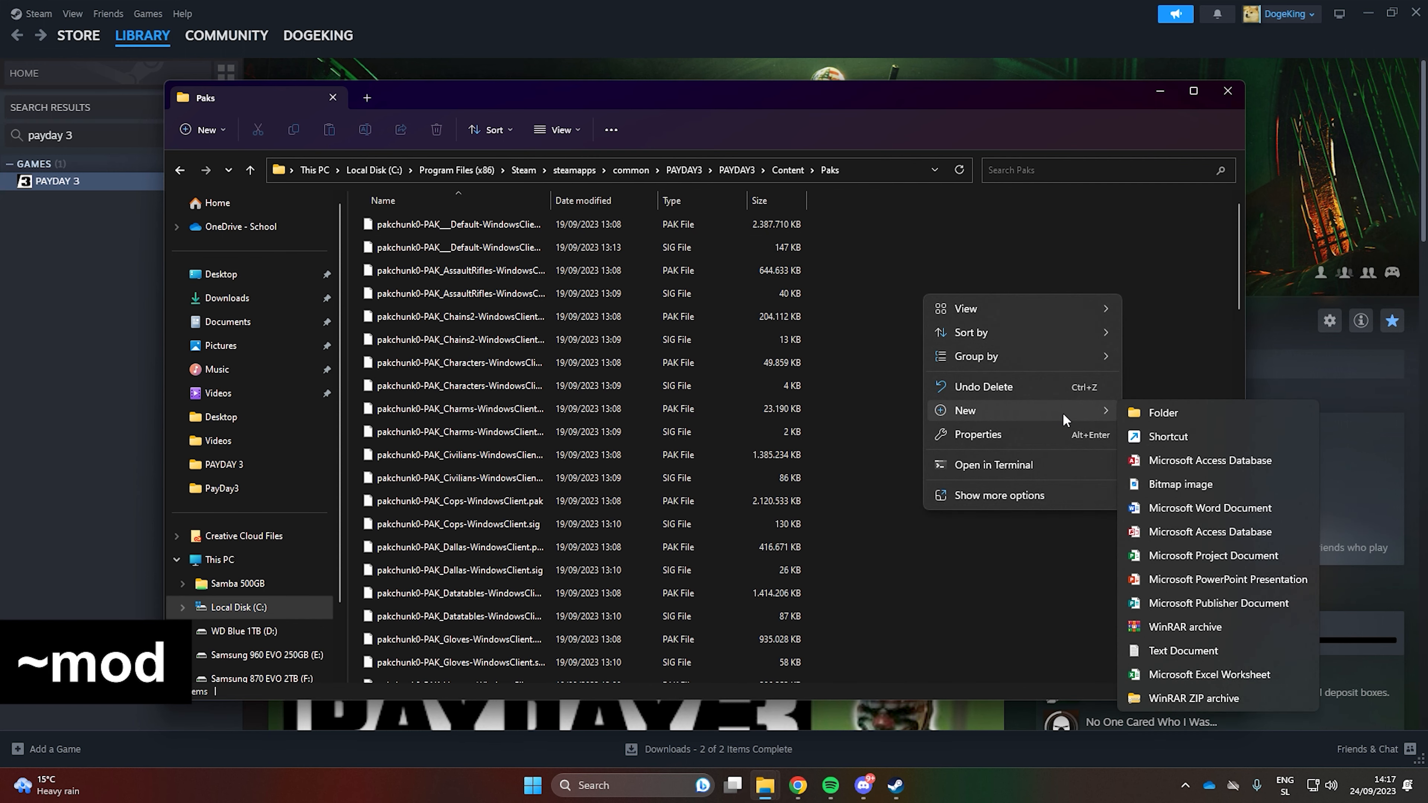
{"action": "left_click", "coordinate": [1163, 412]}
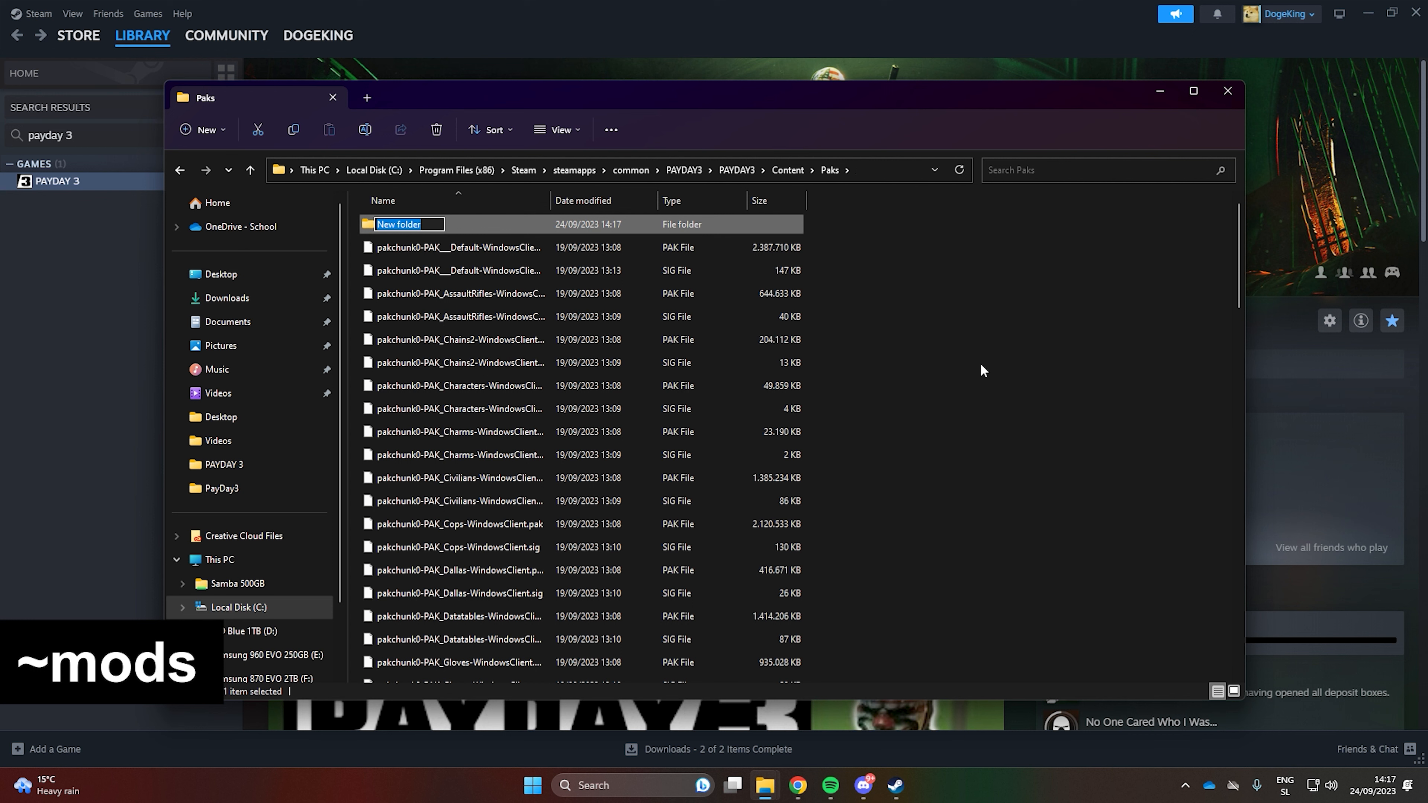
{"action": "type", "text": "~mods"}
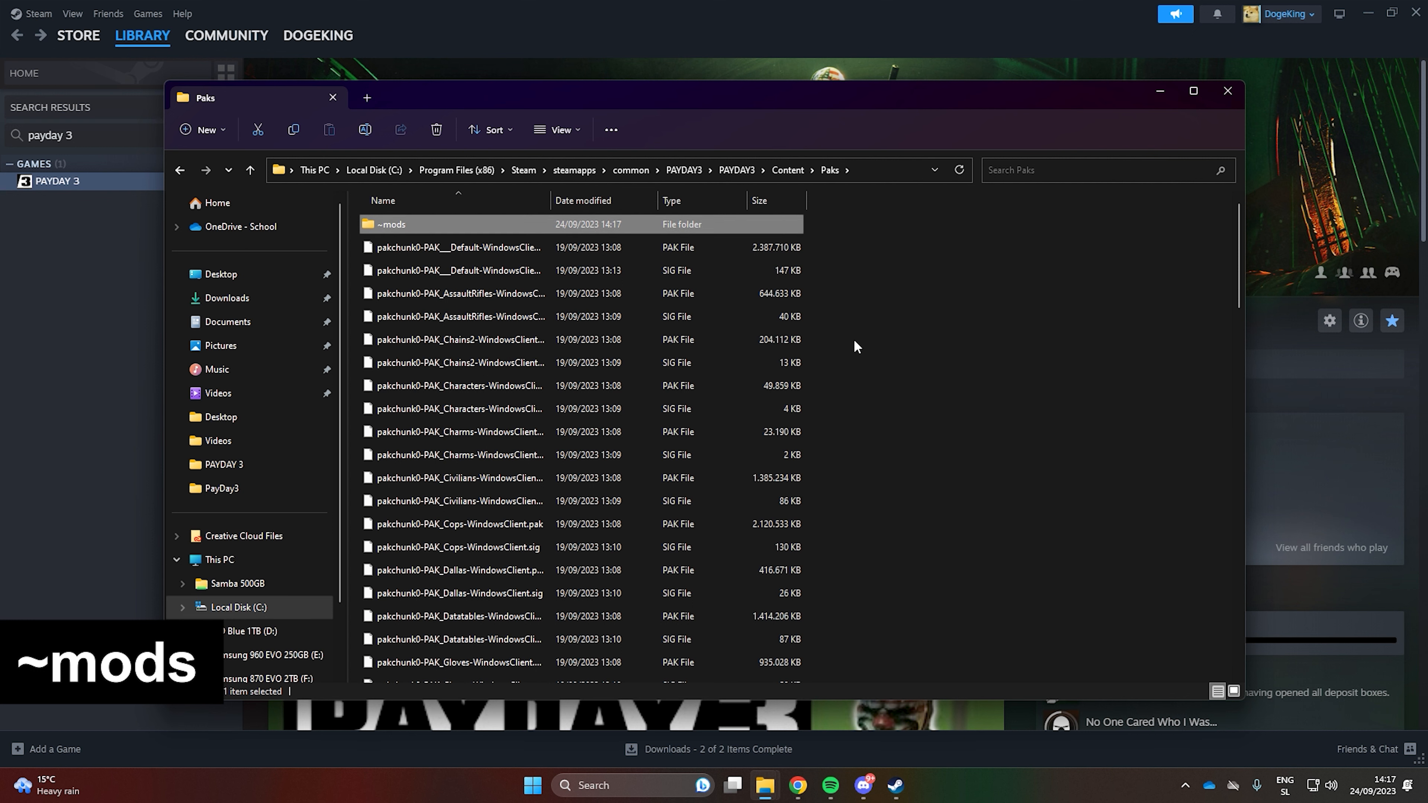
{"action": "double_click", "coordinate": [392, 224]}
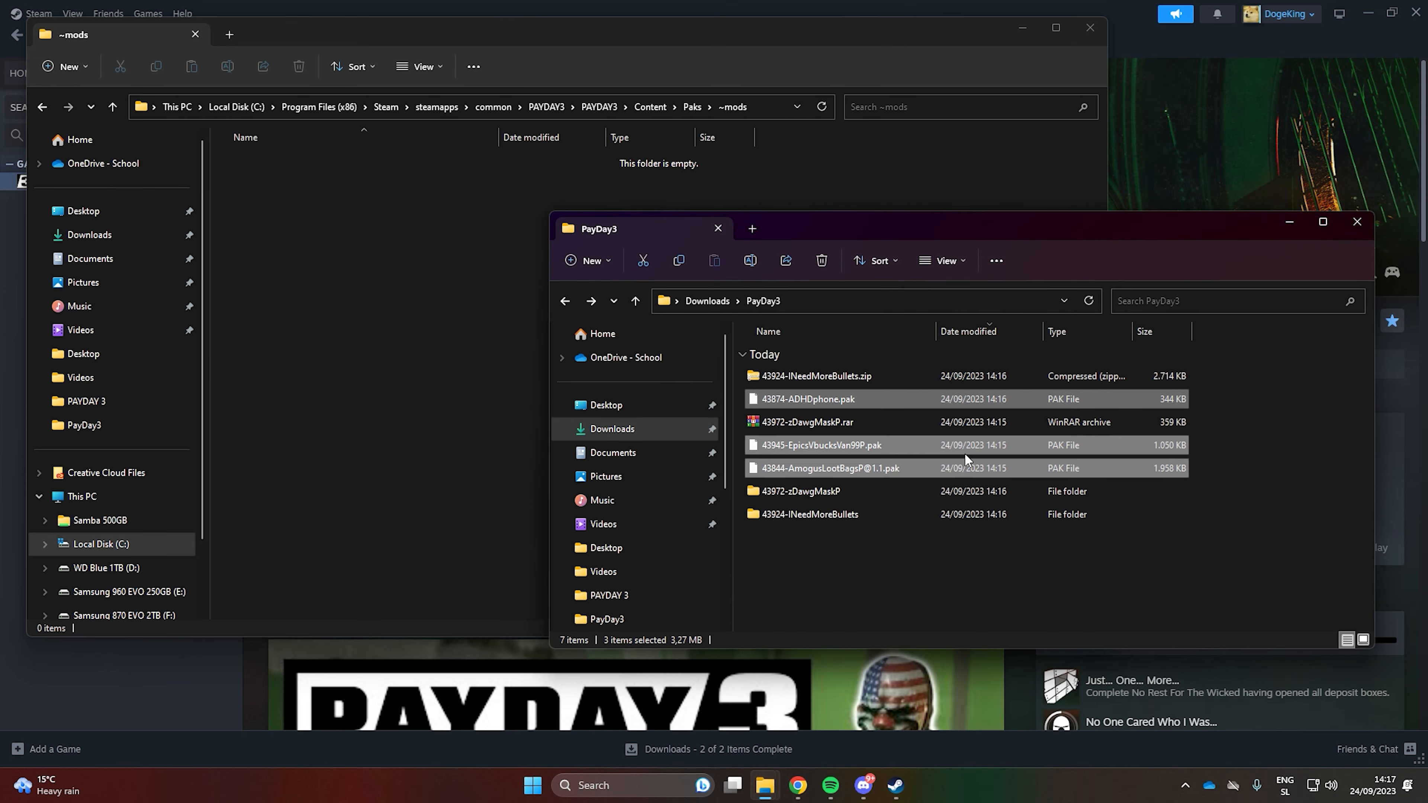
Step: Paste the copied .pak mod files into the empty ~mods folder
{"action": "right_click", "coordinate": [362, 313]}
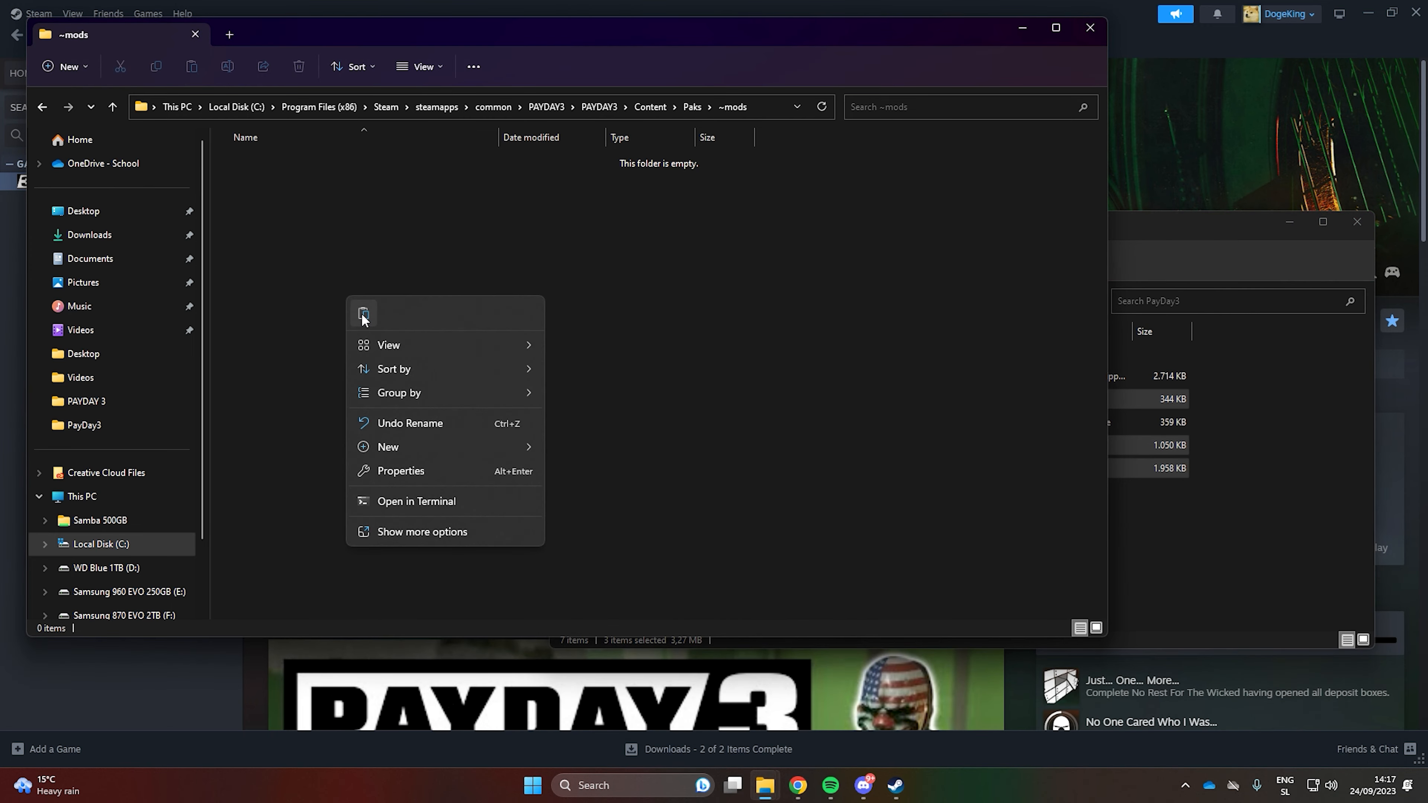
{"action": "left_click", "coordinate": [362, 314]}
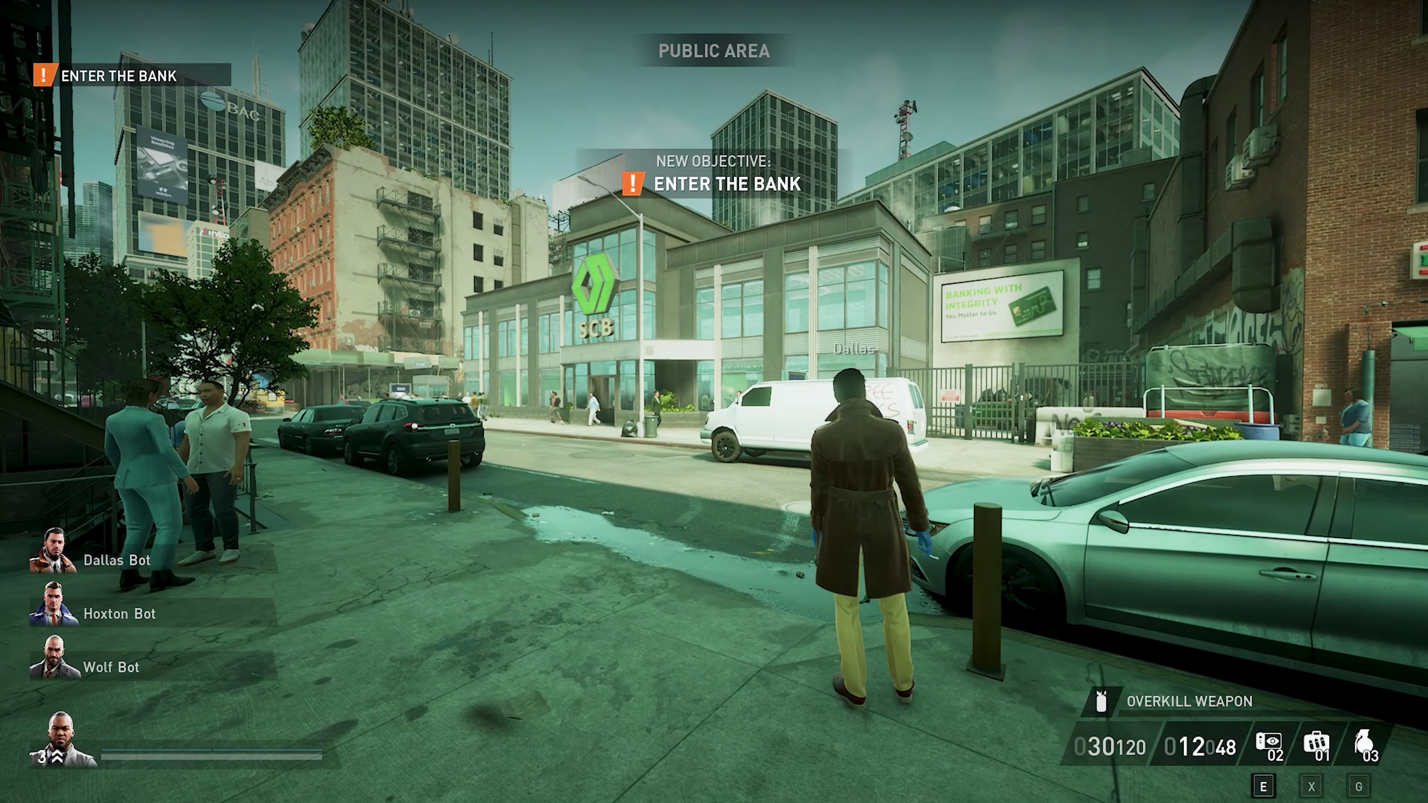
{"action": "mouse_move", "coordinate": [714, 402]}
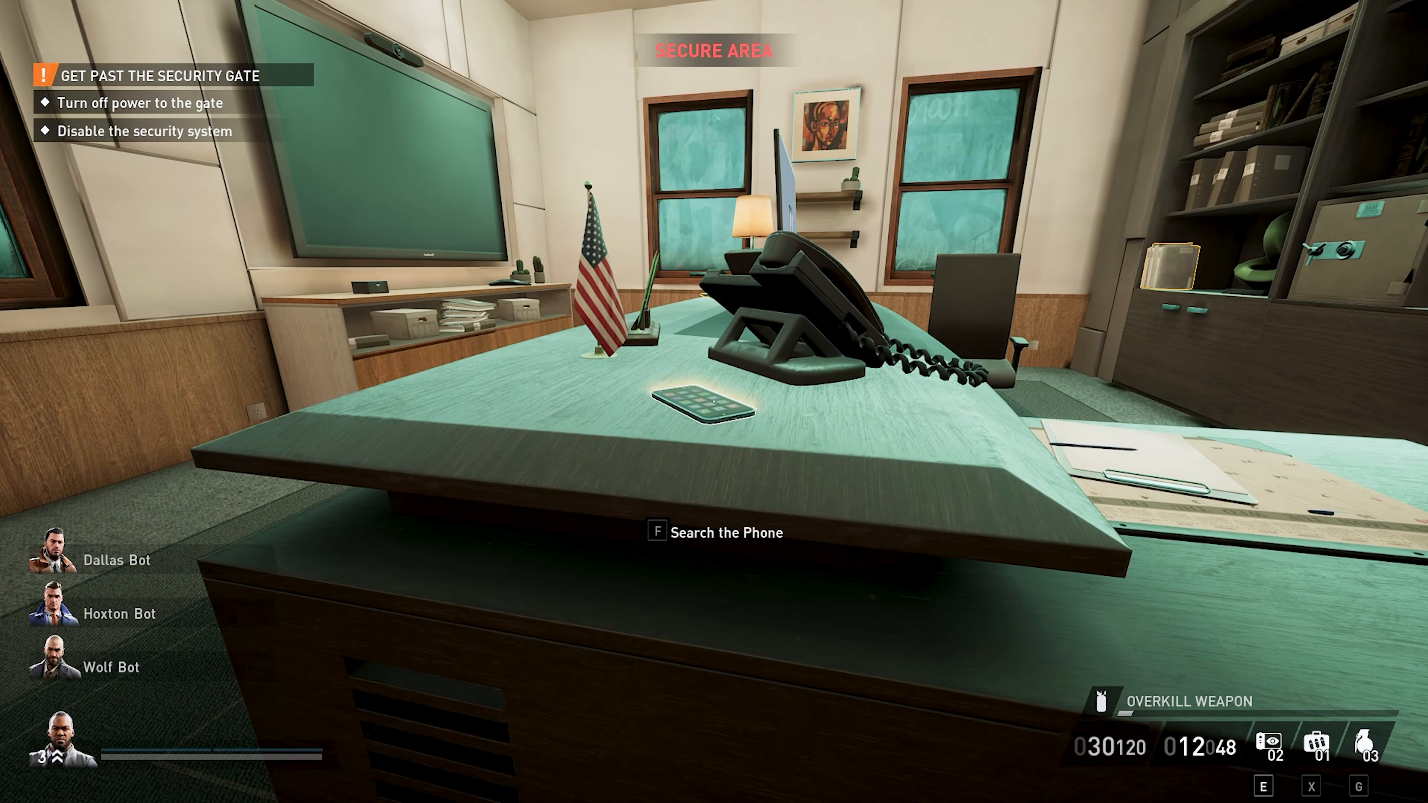
Step: Search the desk phone with F to check its modded cartoon screen
{"action": "key", "text": "f"}
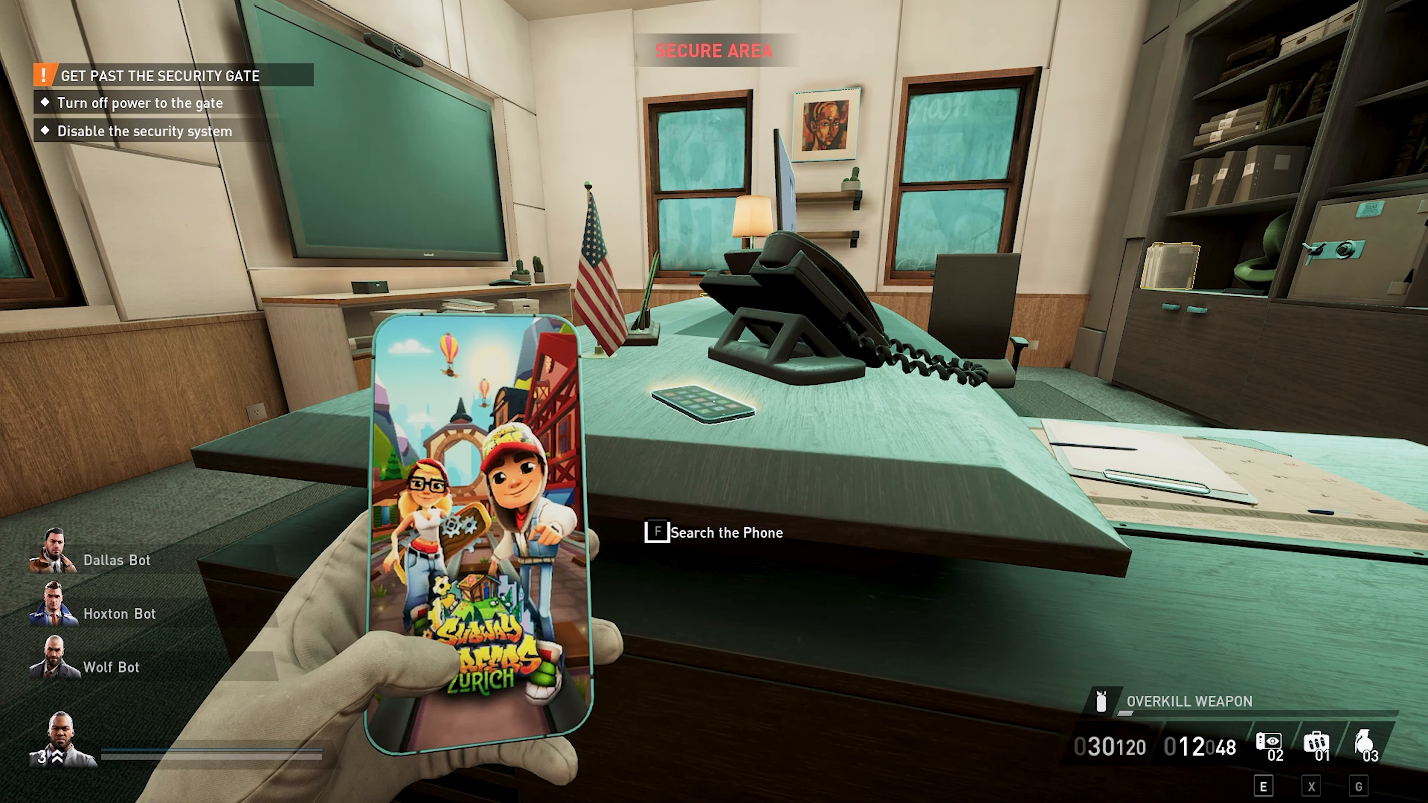
{"action": "mouse_move", "coordinate": [710, 401]}
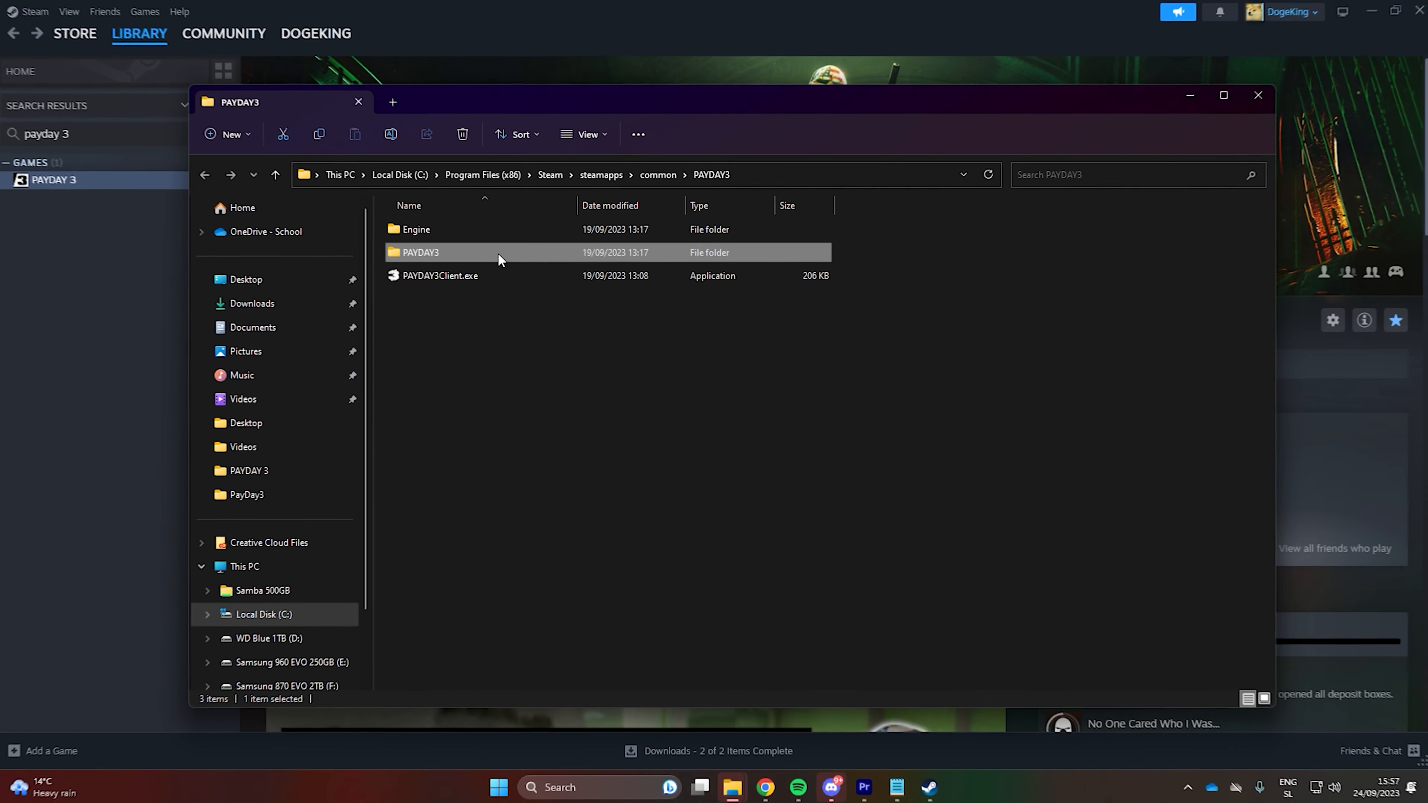
Step: Navigate PAYDAY3 > Content > Paks > ~mods and select all five .pak files
{"action": "double_click", "coordinate": [421, 252]}
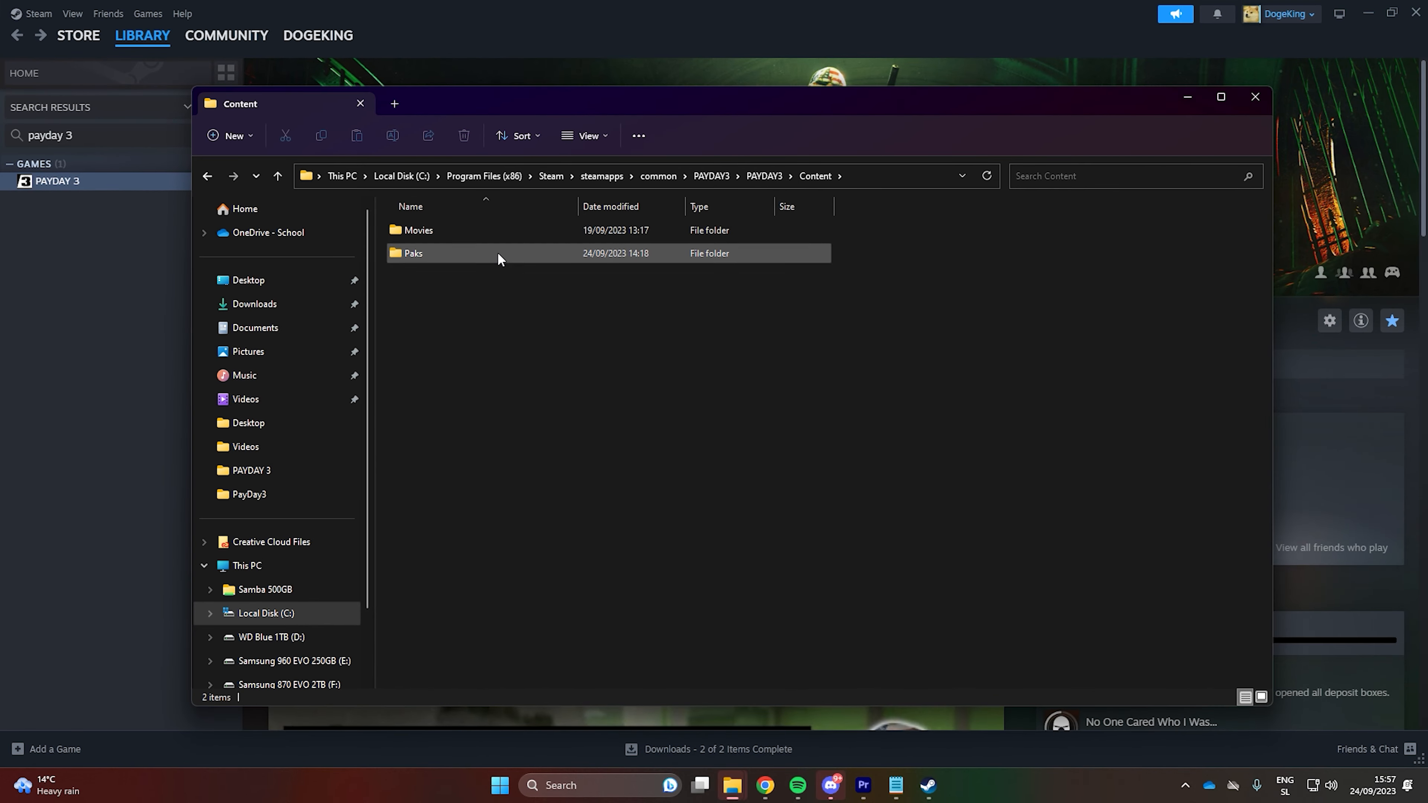
{"action": "double_click", "coordinate": [413, 253]}
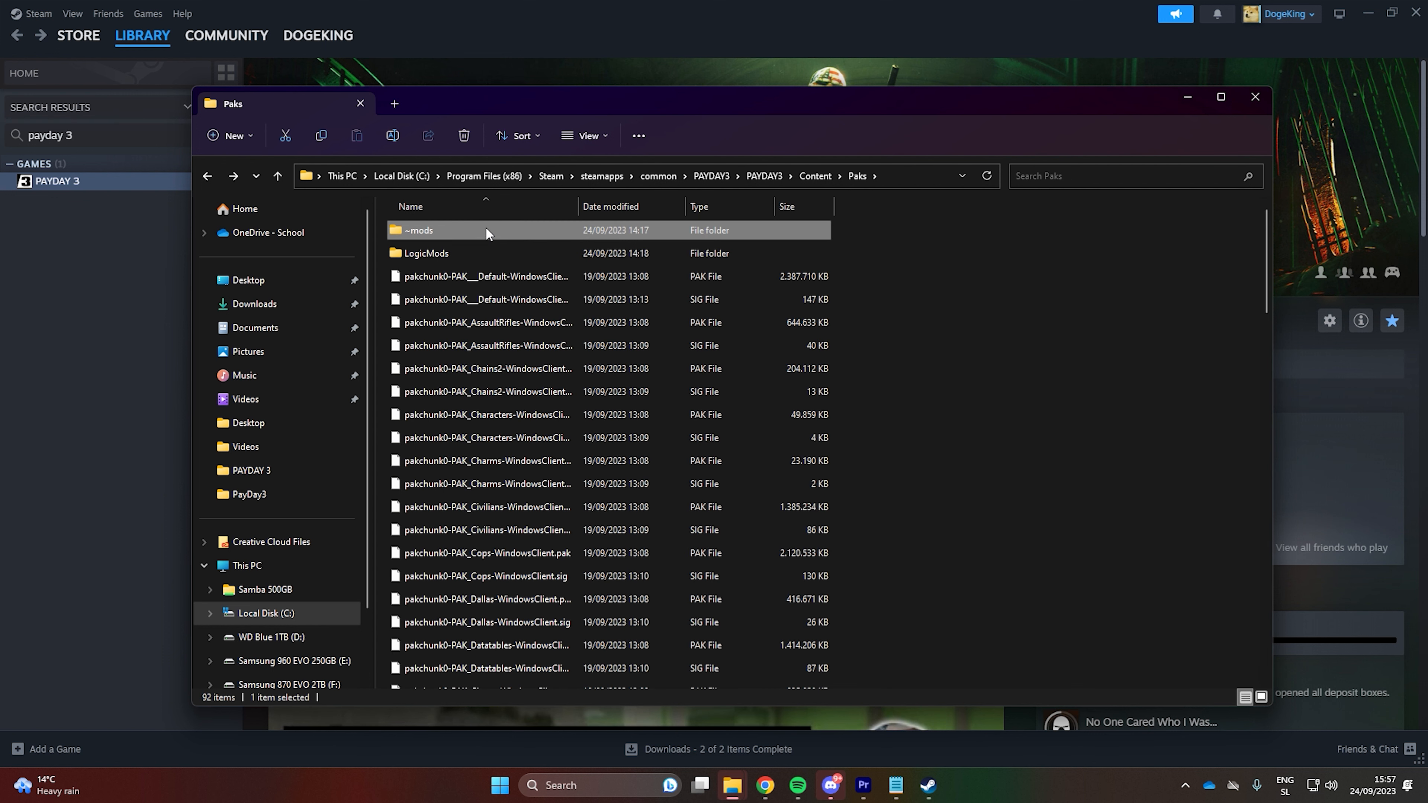
{"action": "double_click", "coordinate": [419, 229]}
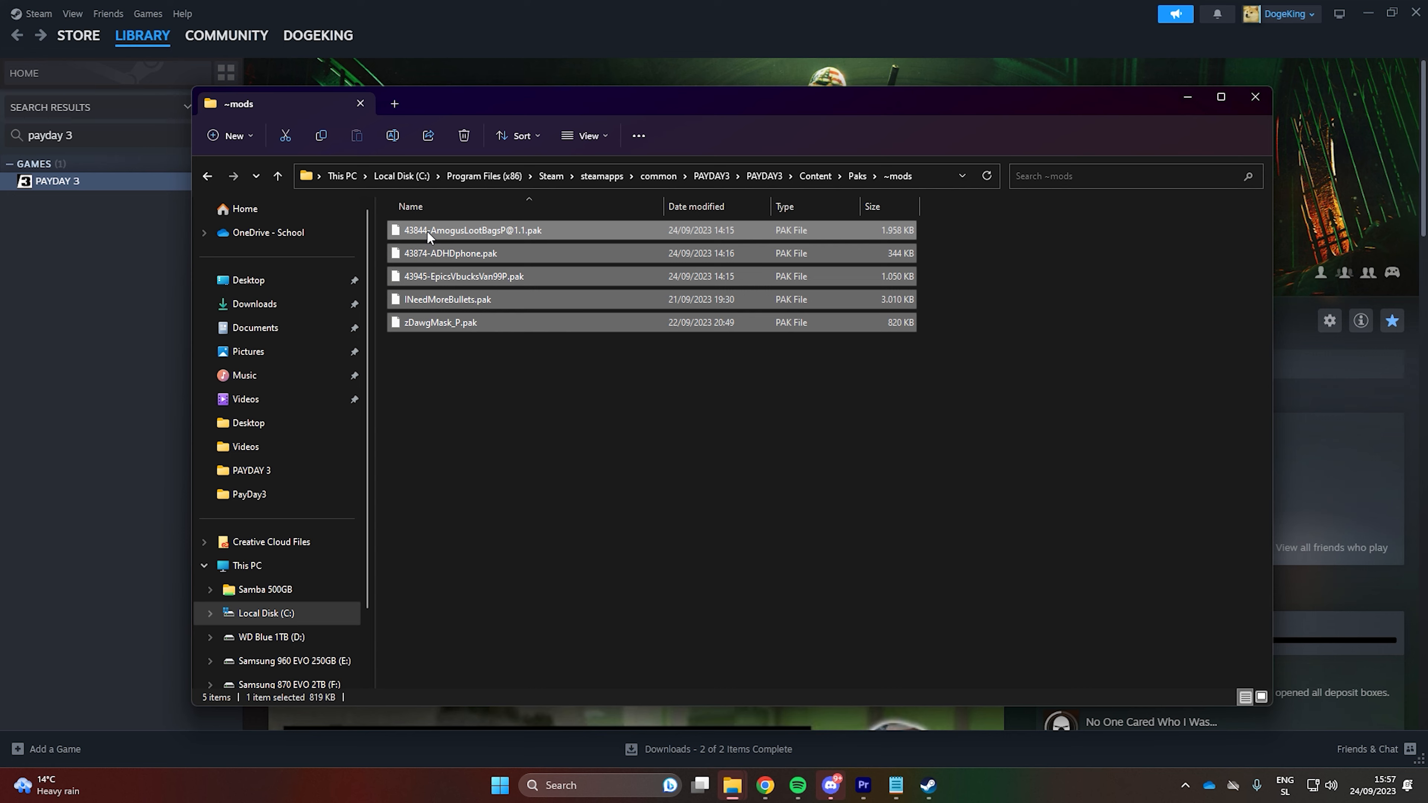
{"action": "key", "text": "ctrl+a"}
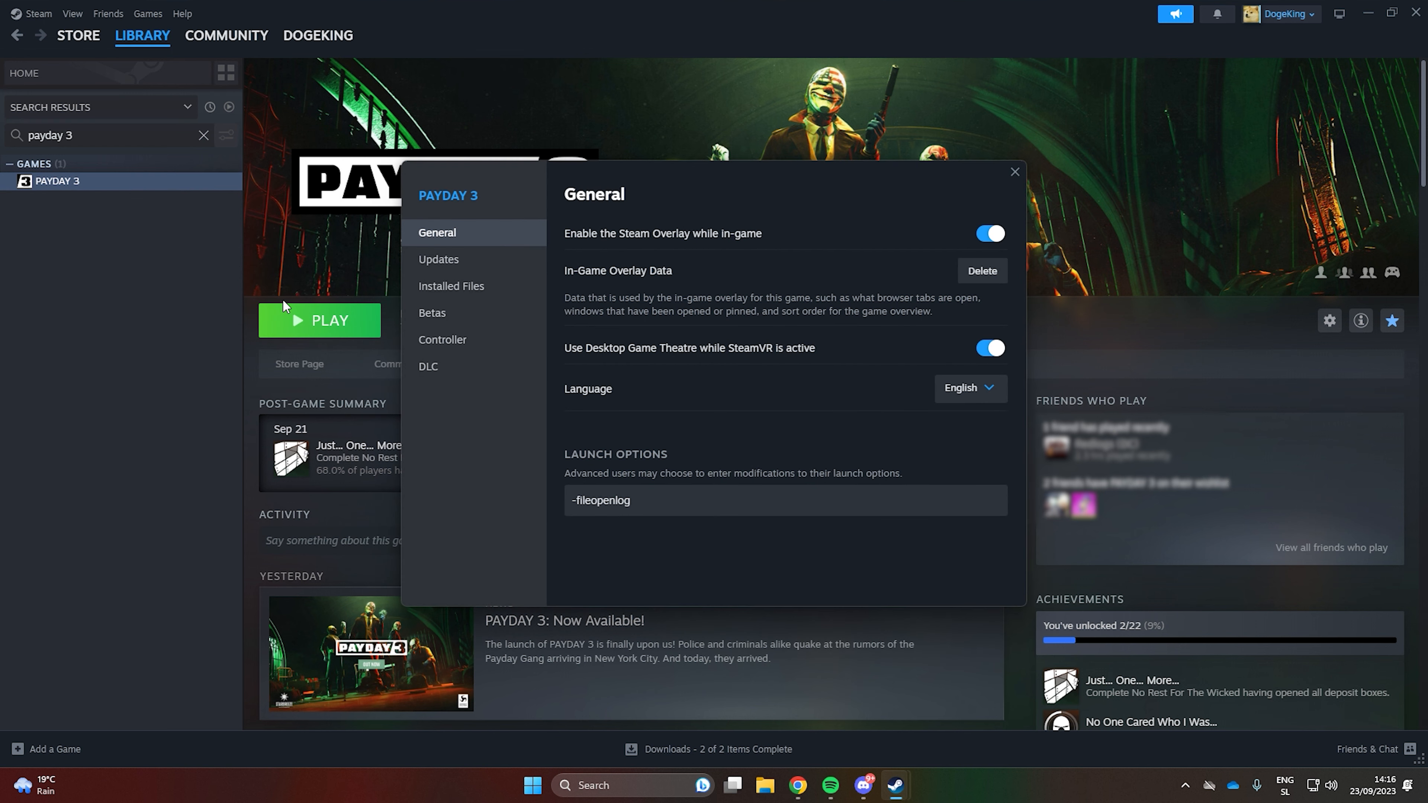
Step: Start Verify integrity of game files for PAYDAY 3 and close the Properties window
{"action": "left_click", "coordinate": [451, 285]}
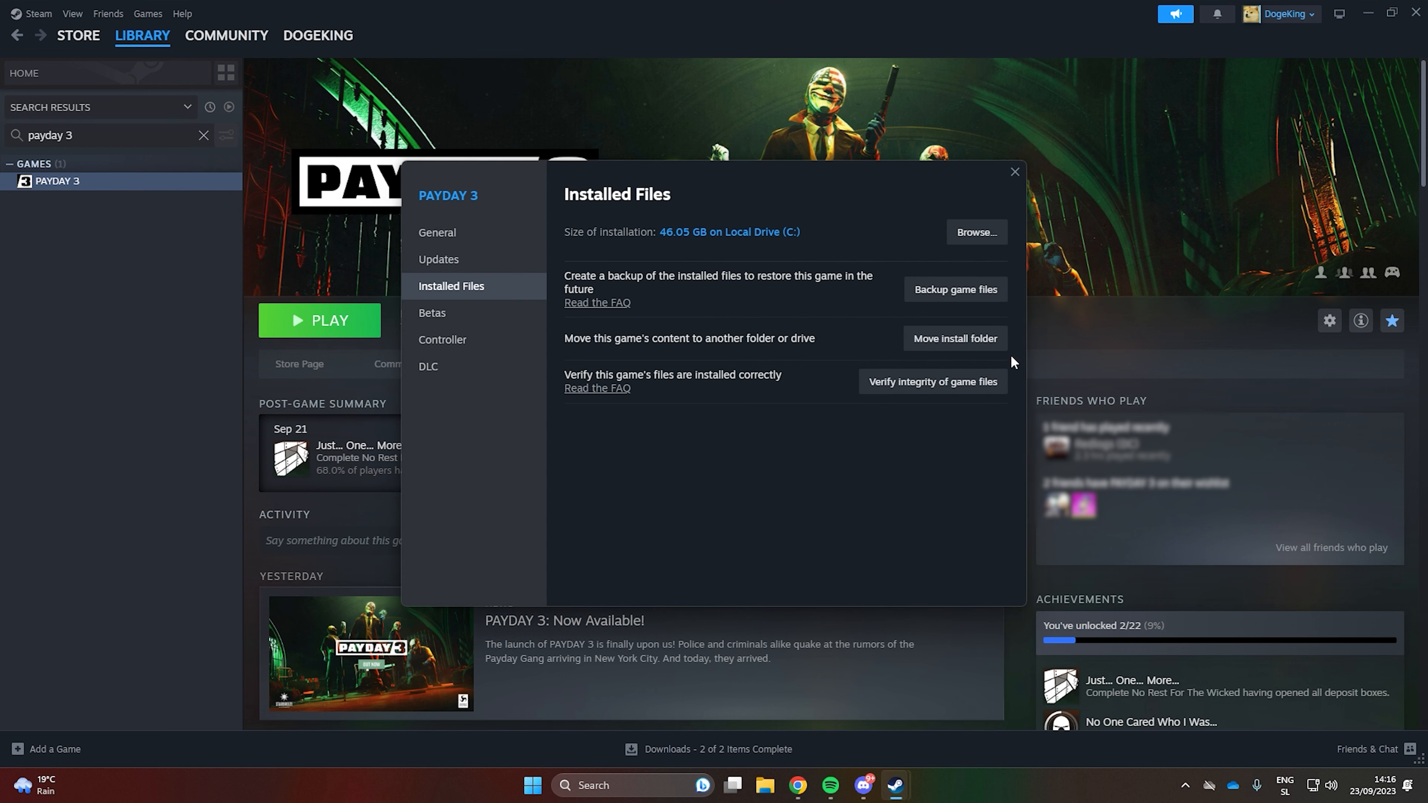
{"action": "left_click", "coordinate": [930, 382]}
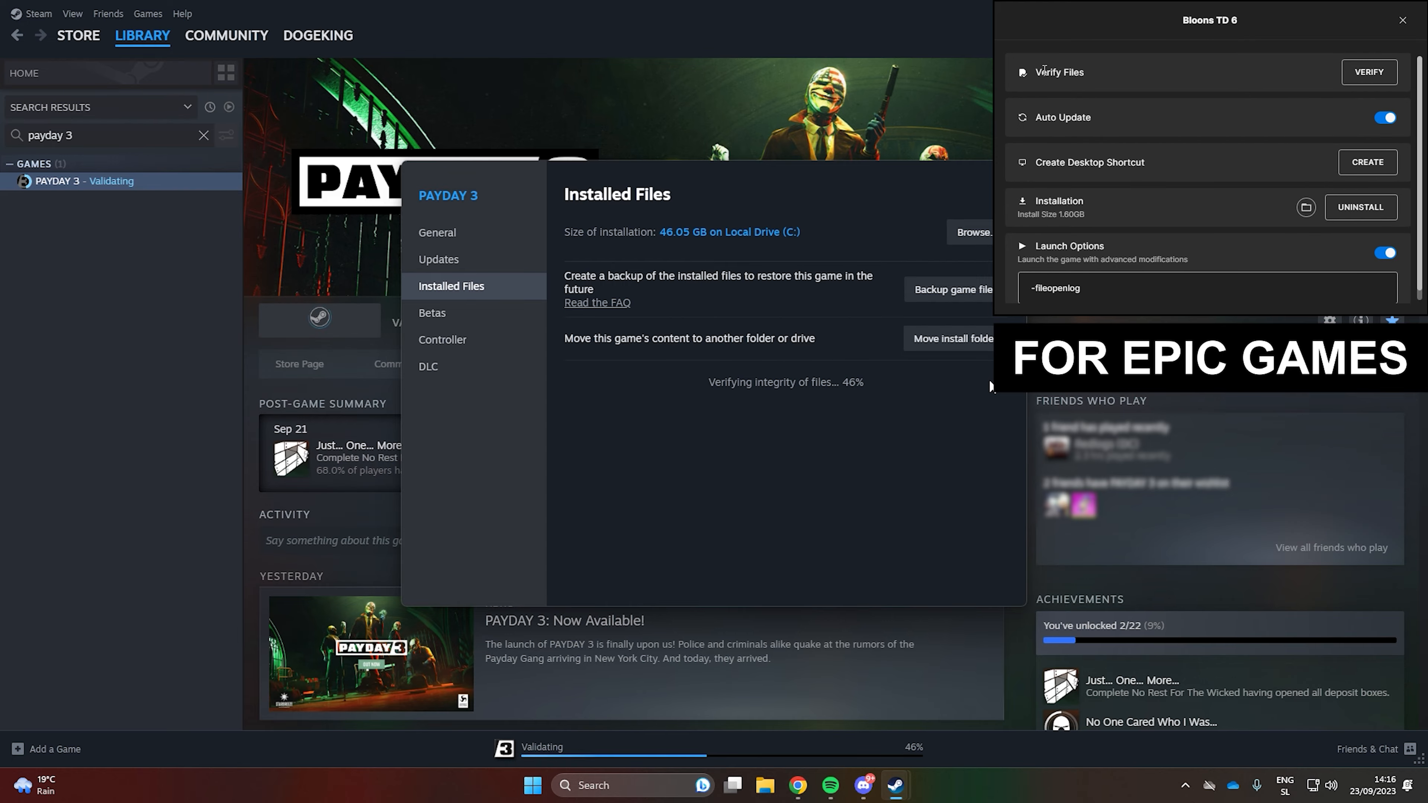
{"action": "left_click", "coordinate": [1401, 20]}
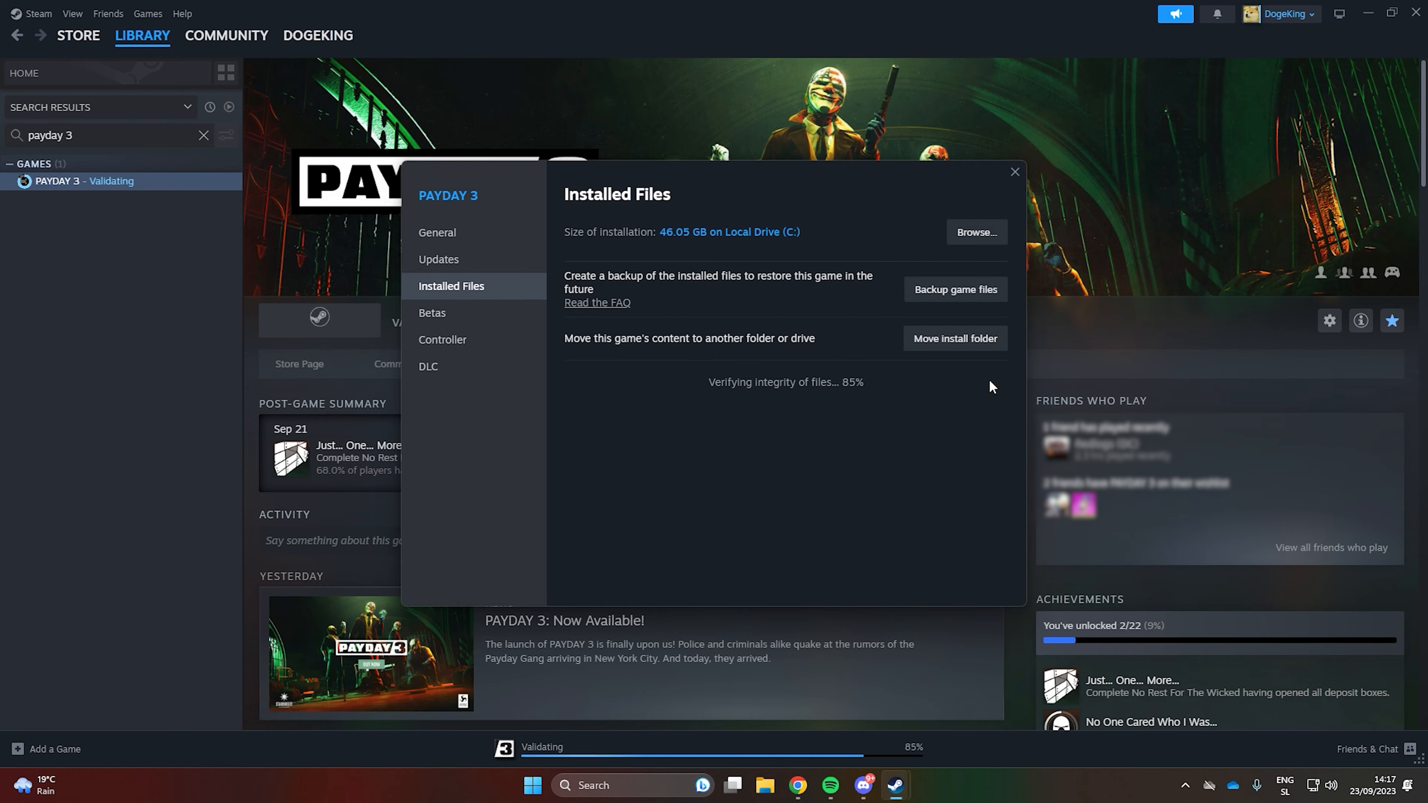